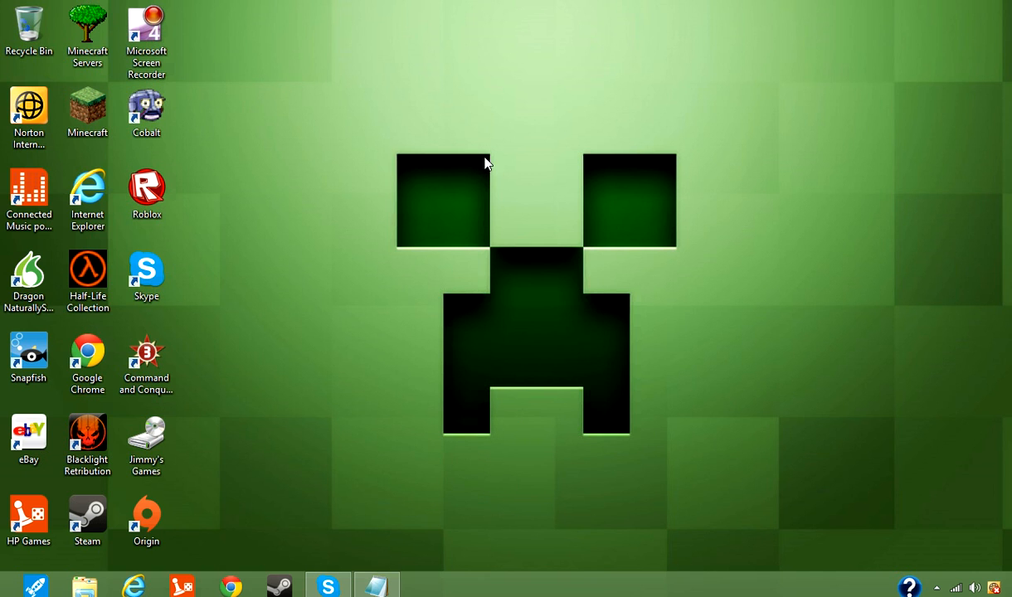
pyautogui.moveTo(222, 407)
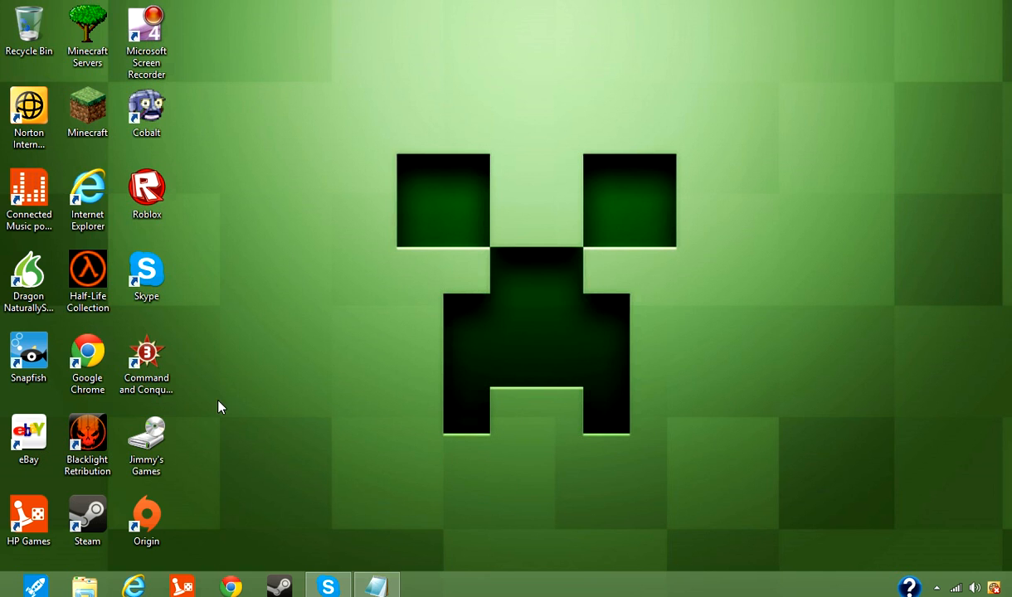
pyautogui.moveTo(448, 302)
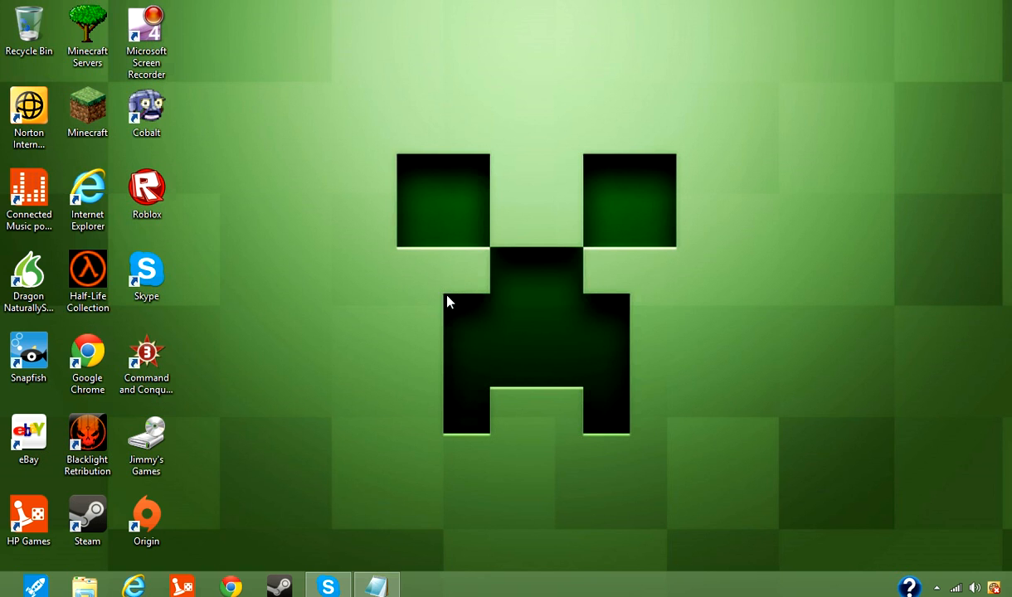
pyautogui.moveTo(345, 38)
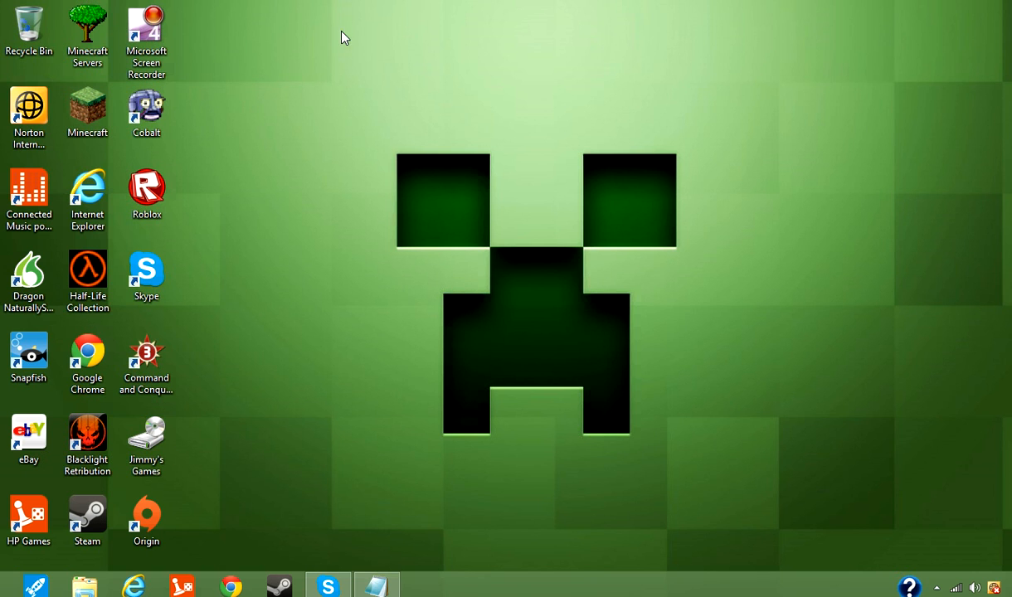
pyautogui.moveTo(375, 169)
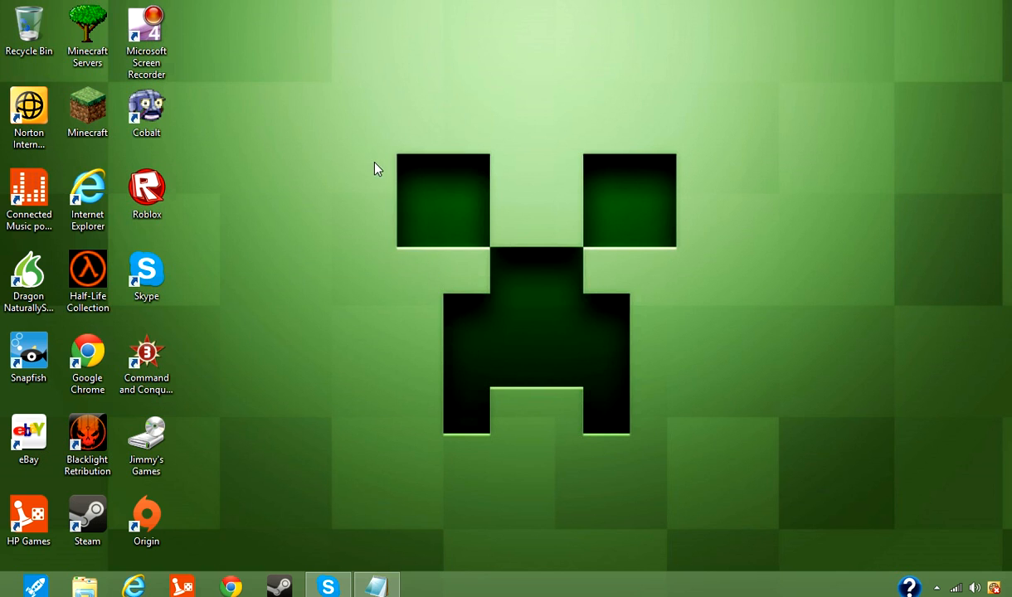
pyautogui.moveTo(189, 538)
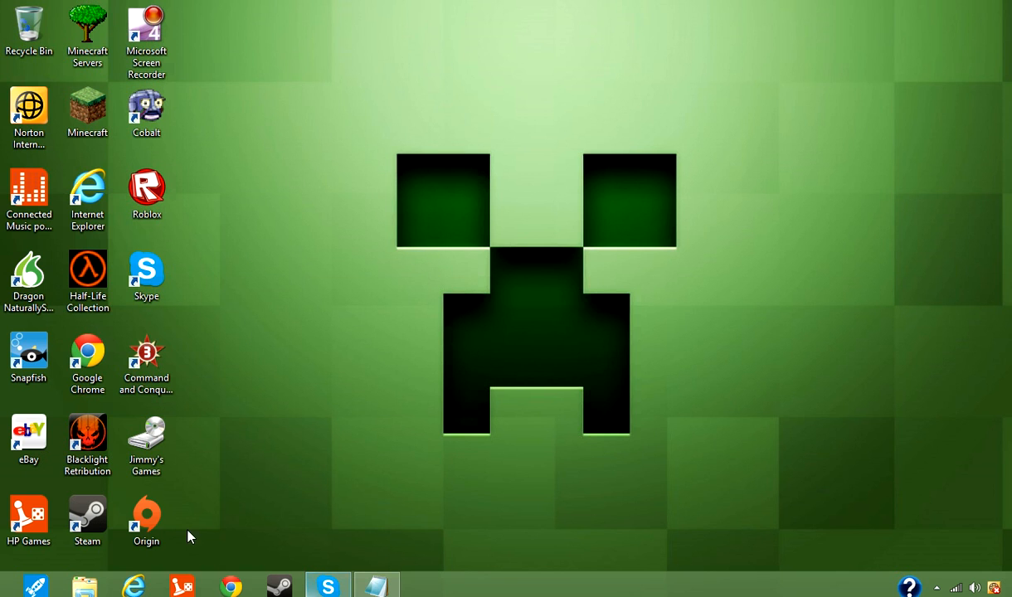
pyautogui.moveTo(176, 506)
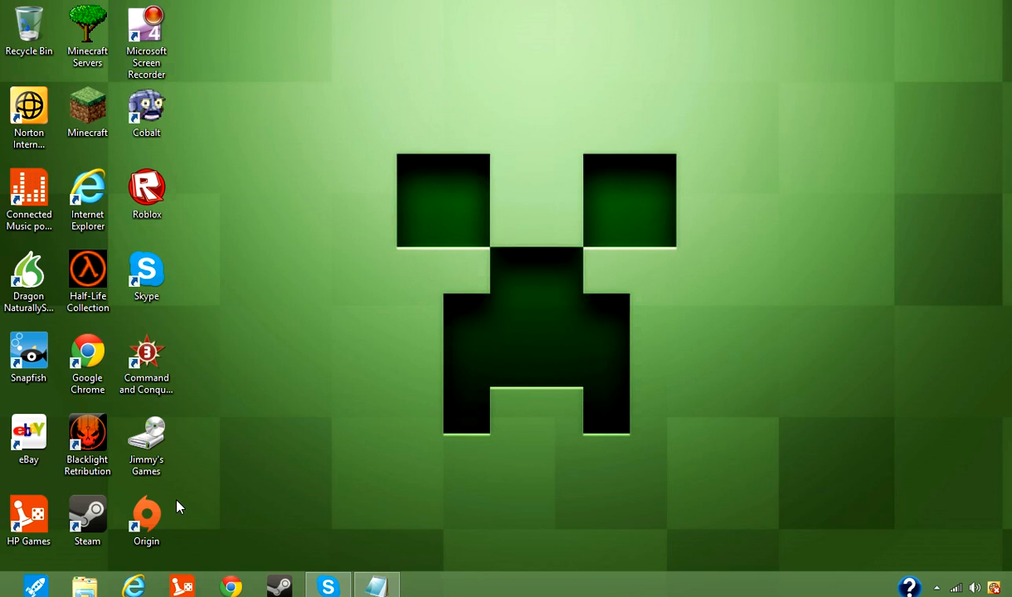
# Bring up the 'How to make a Synergy server' notes listing STEP:1 to STEP:15
pyautogui.click(375, 584)
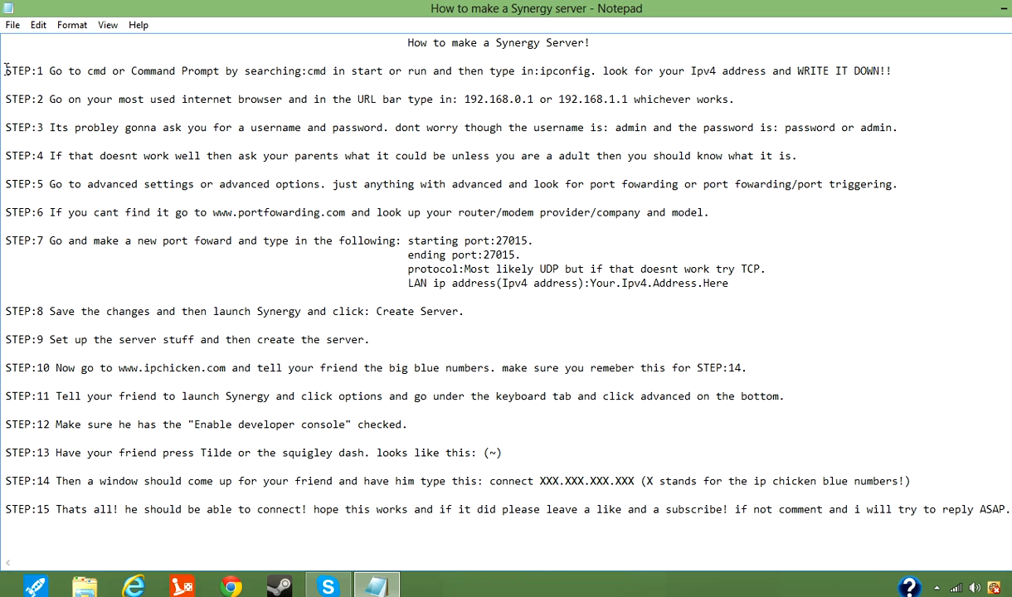
pyautogui.tripleClick(332, 70)
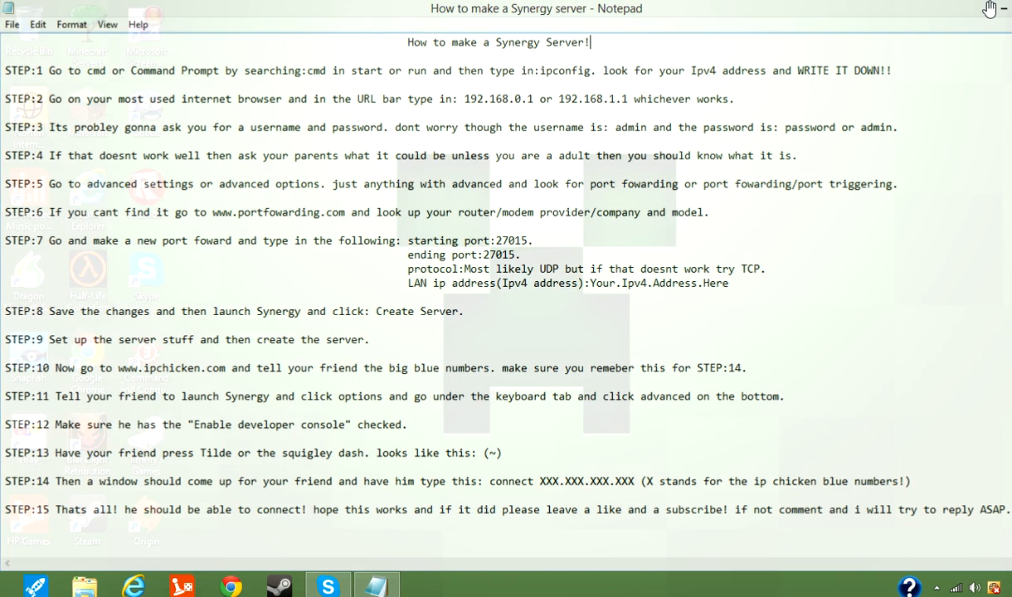
# Hide the notes and bring up the Run dialog, moved aside, ready for cmd
pyautogui.click(977, 9)
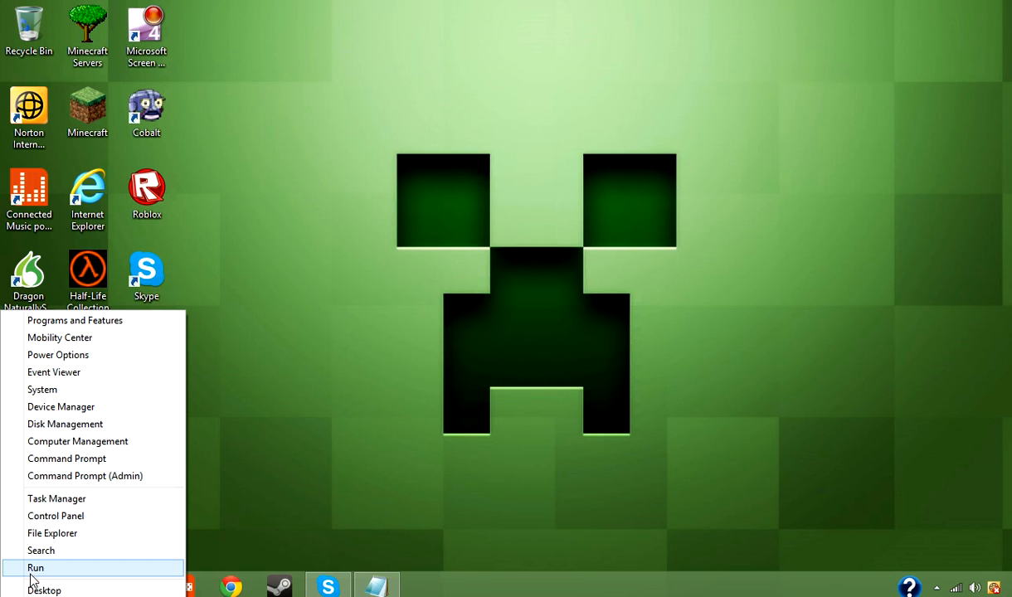
pyautogui.click(36, 568)
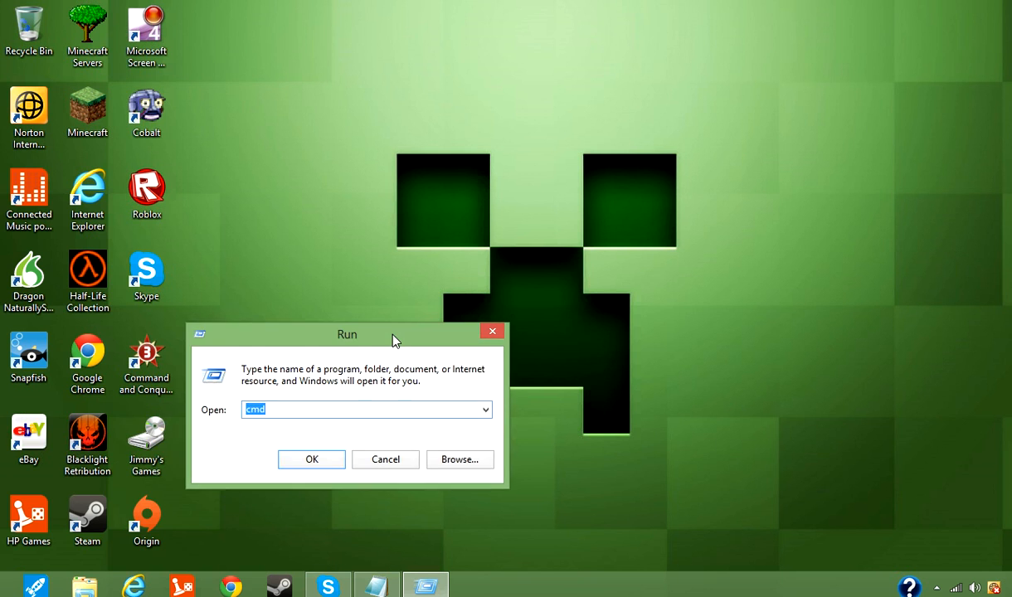
pyautogui.moveTo(346, 335); pyautogui.dragTo(281, 350)
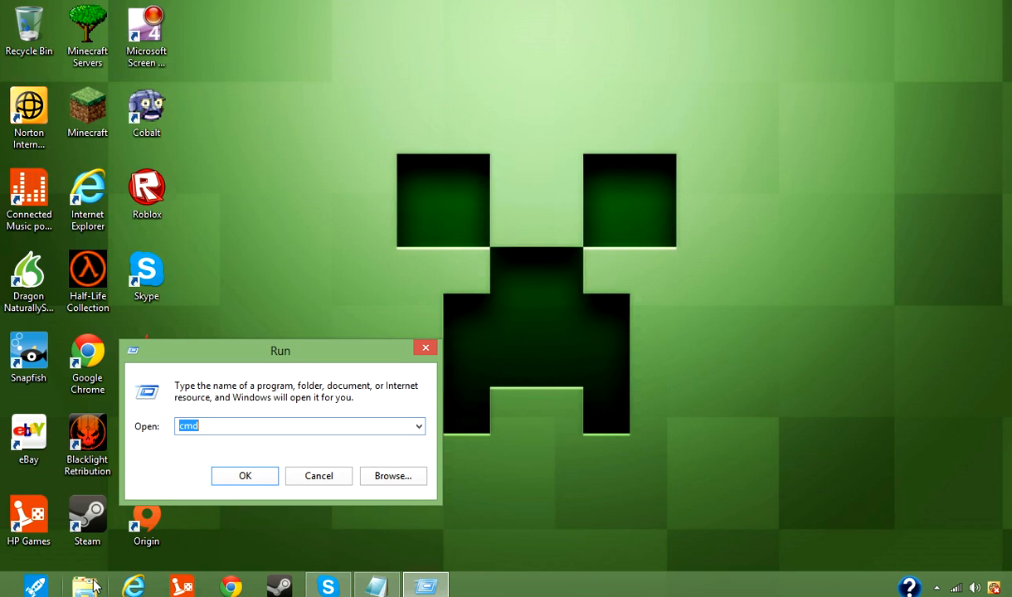
pyautogui.moveTo(86, 584)
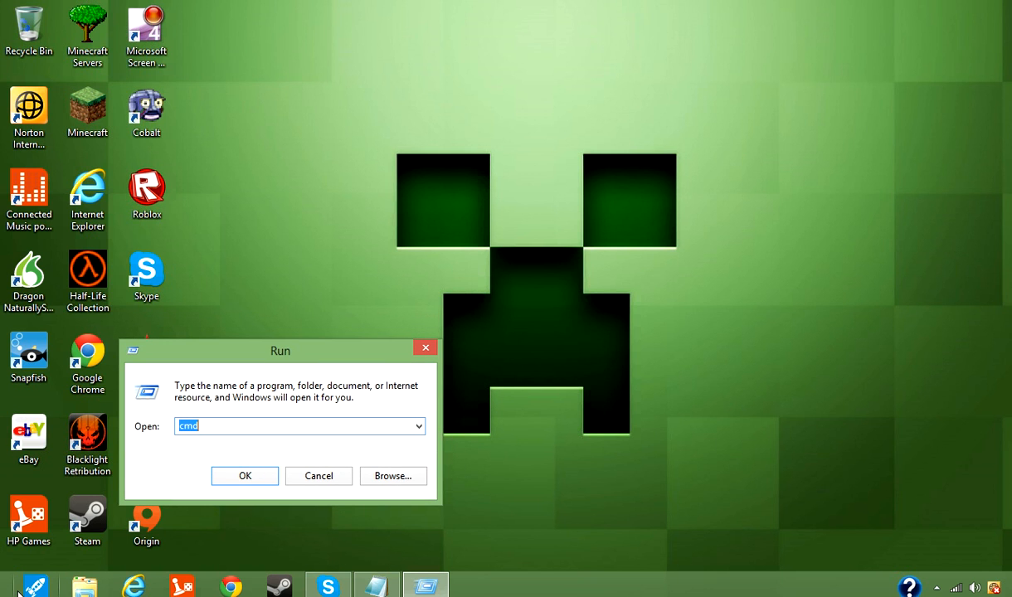
pyautogui.moveTo(172, 562)
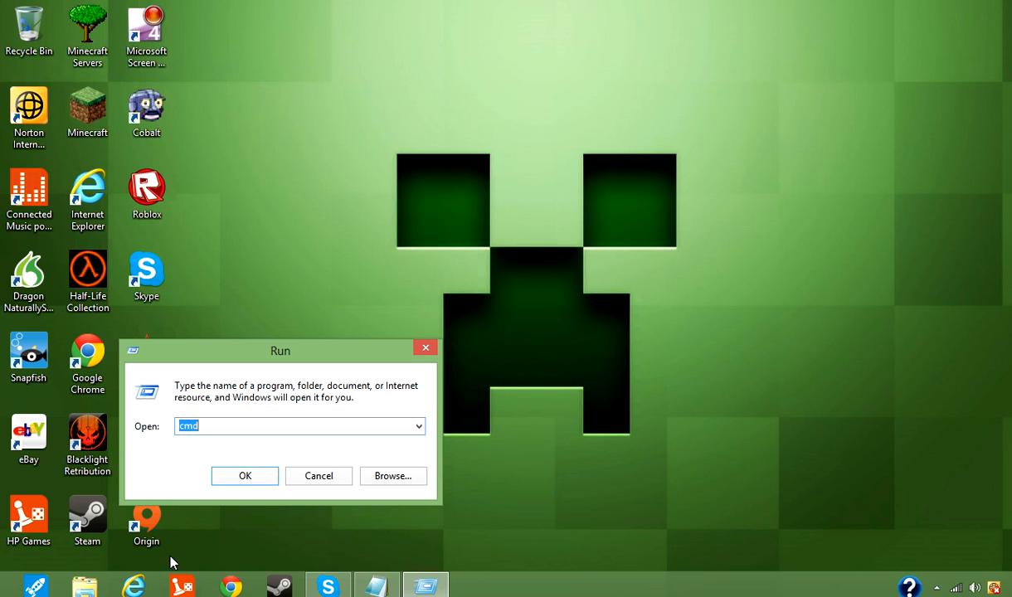
pyautogui.moveTo(20, 557)
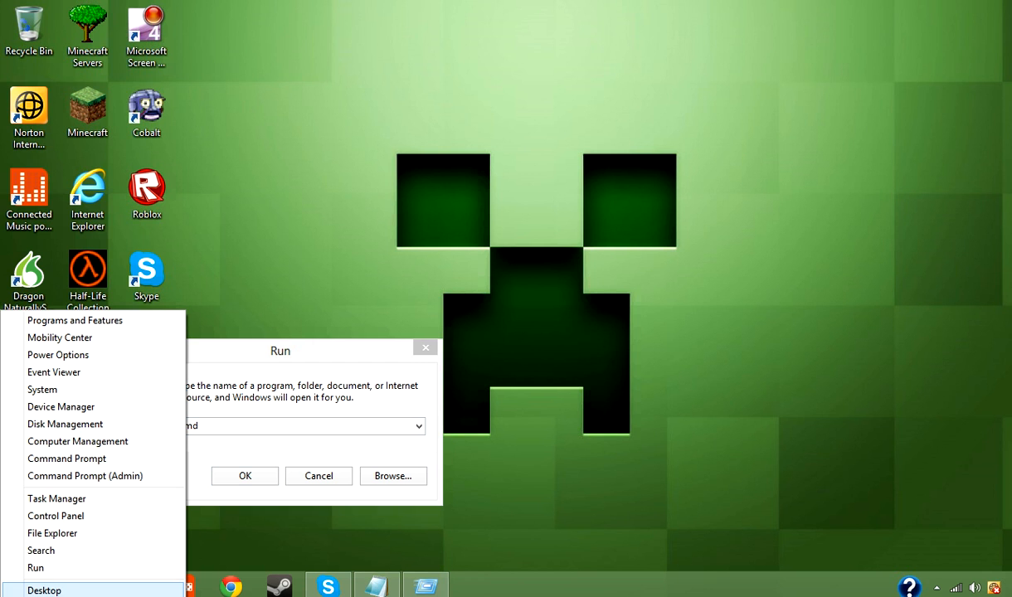
pyautogui.moveTo(565, 434)
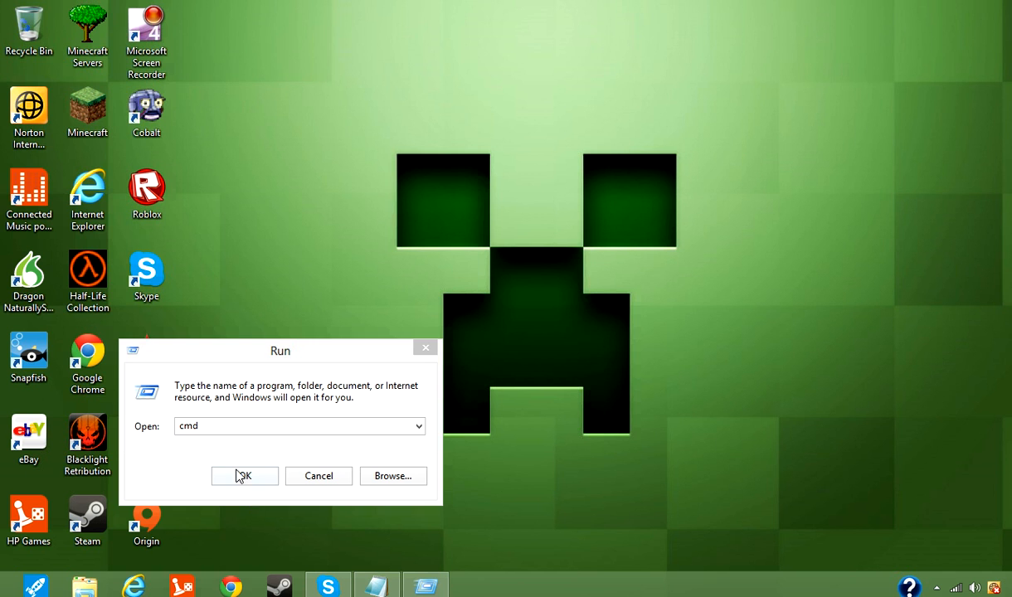
# Run ipconfig in Command Prompt to find the Wi-Fi IPv4 address 192.168.0.32, then minimize it
pyautogui.click(244, 474)
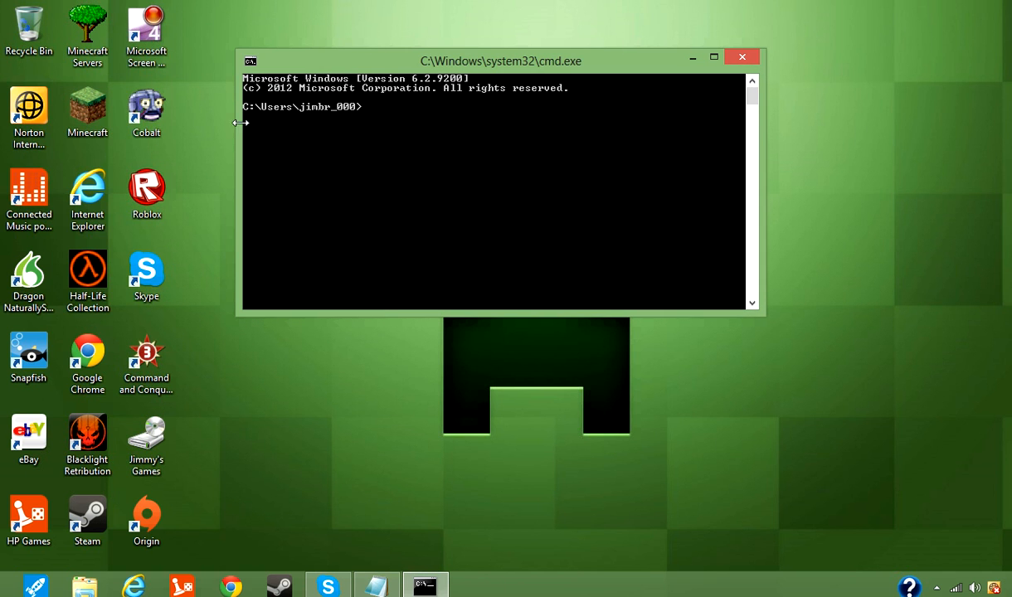
pyautogui.write('ip')
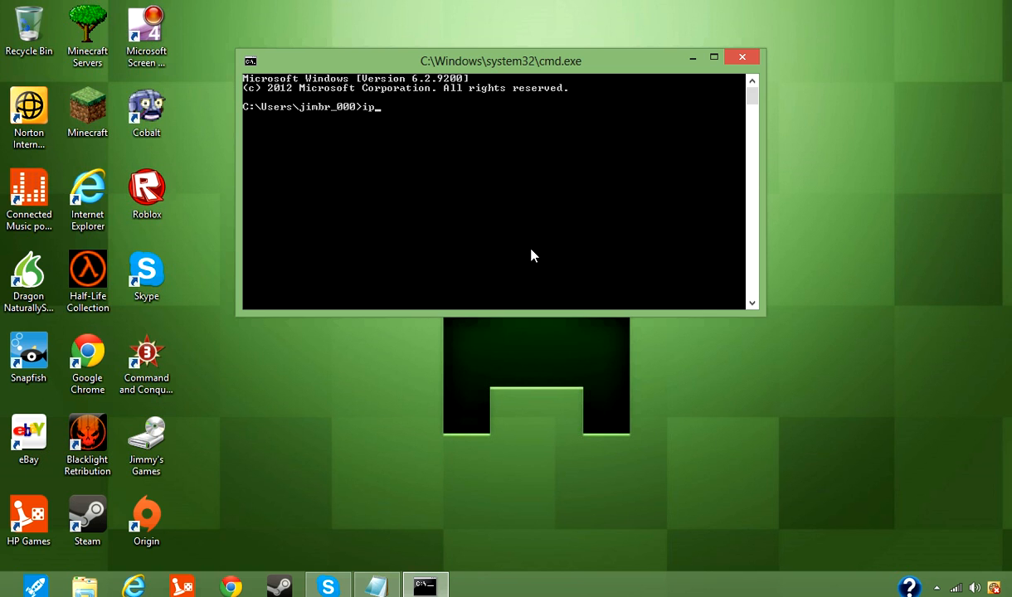
pyautogui.write('config')
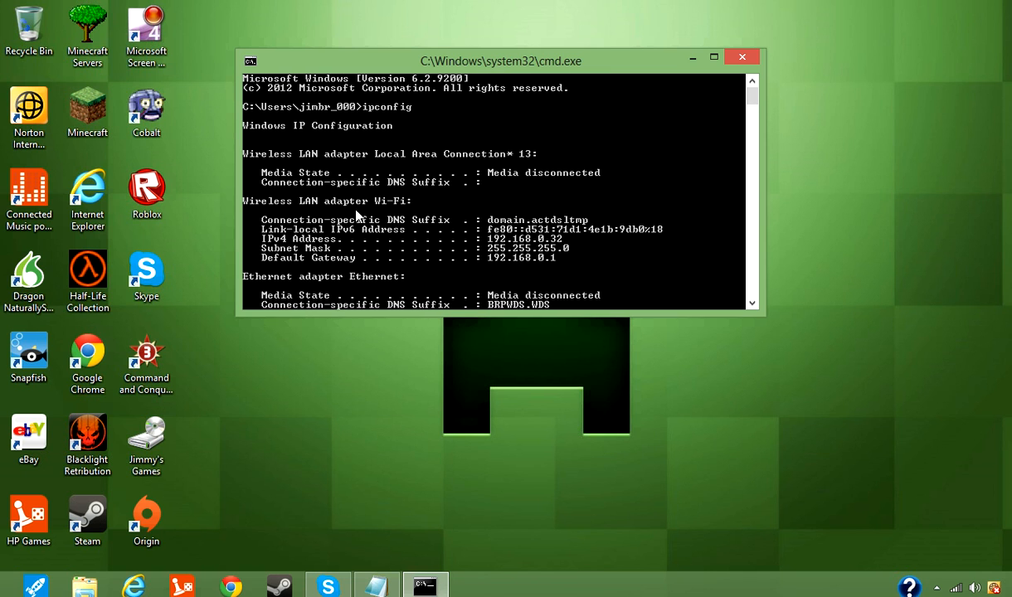
pyautogui.scroll(-3)
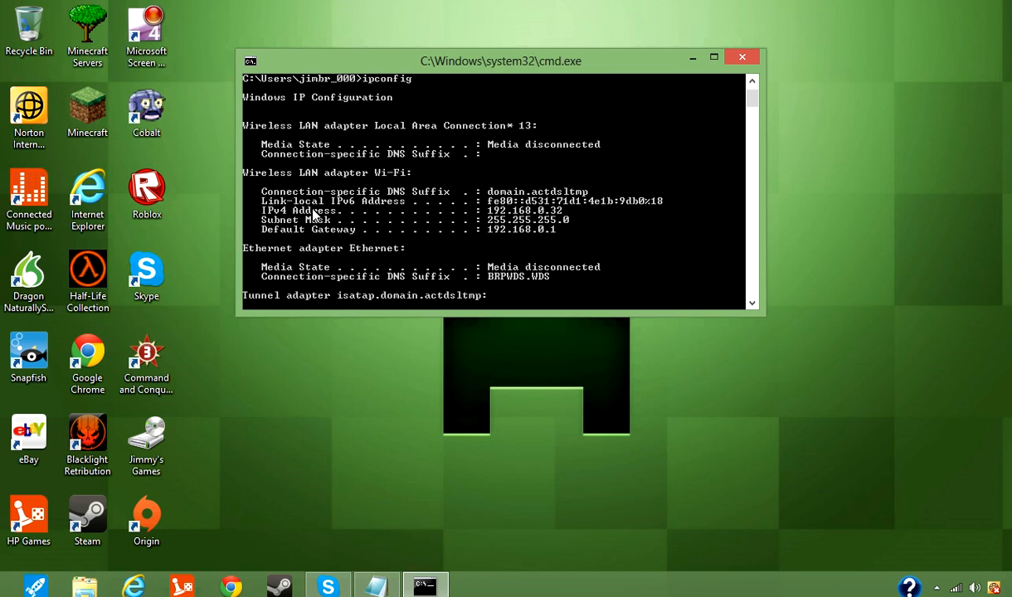
pyautogui.moveTo(522, 218)
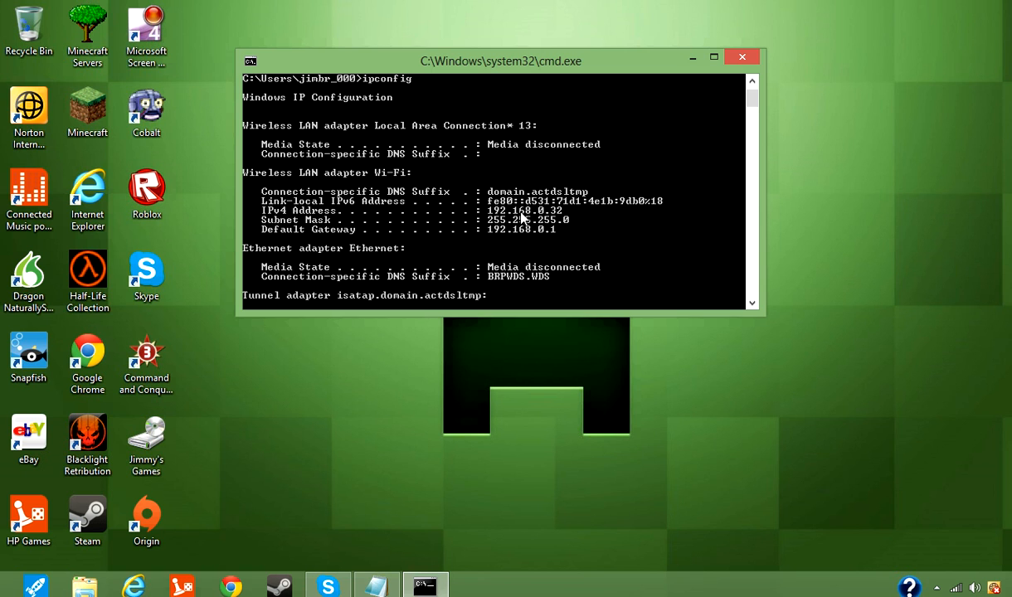
pyautogui.moveTo(694, 67)
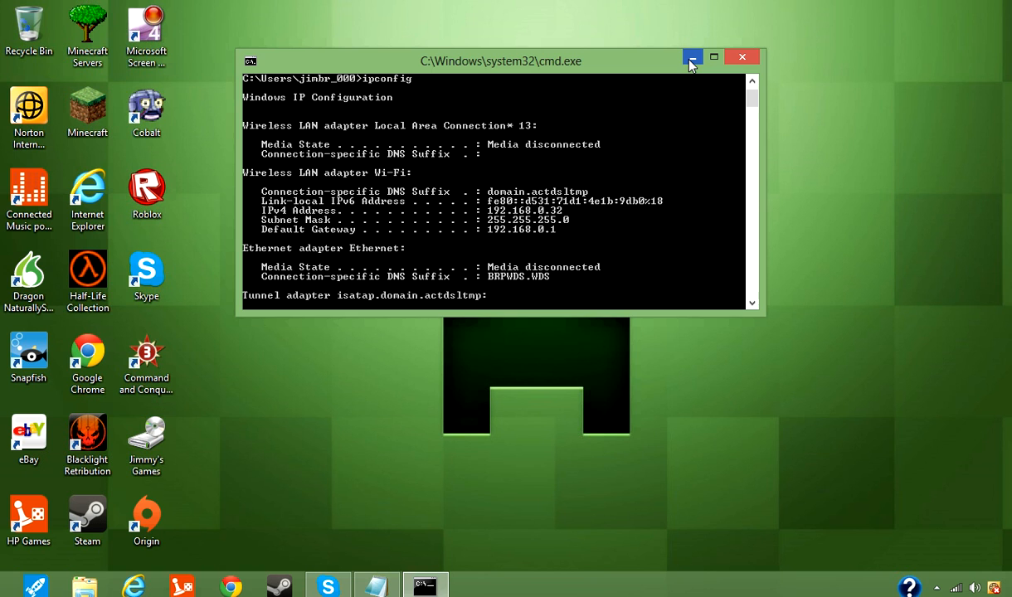
pyautogui.click(693, 56)
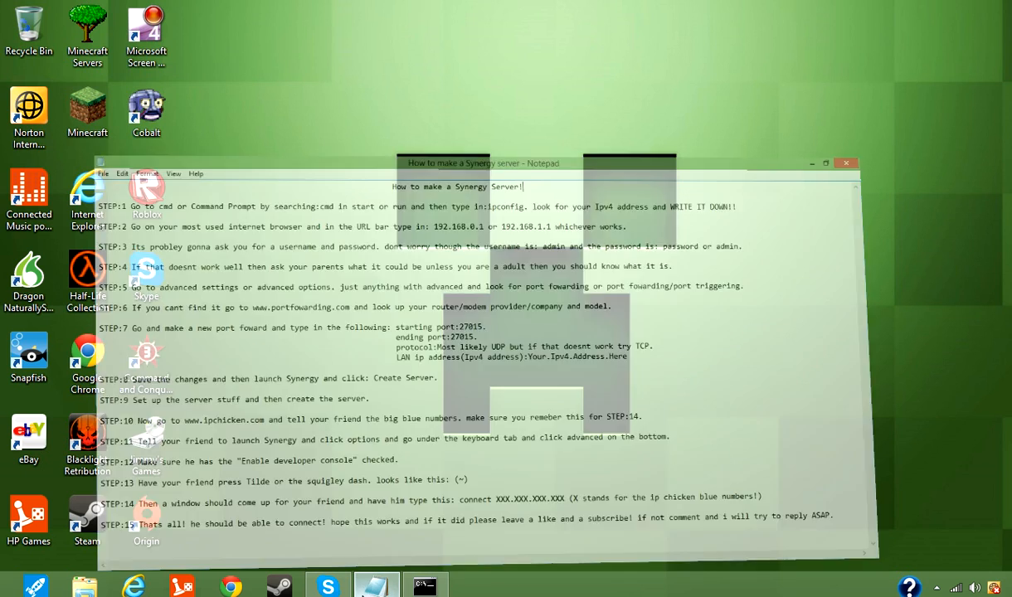
# Glance at the Synergy server notes again and return to the desktop
pyautogui.click(826, 162)
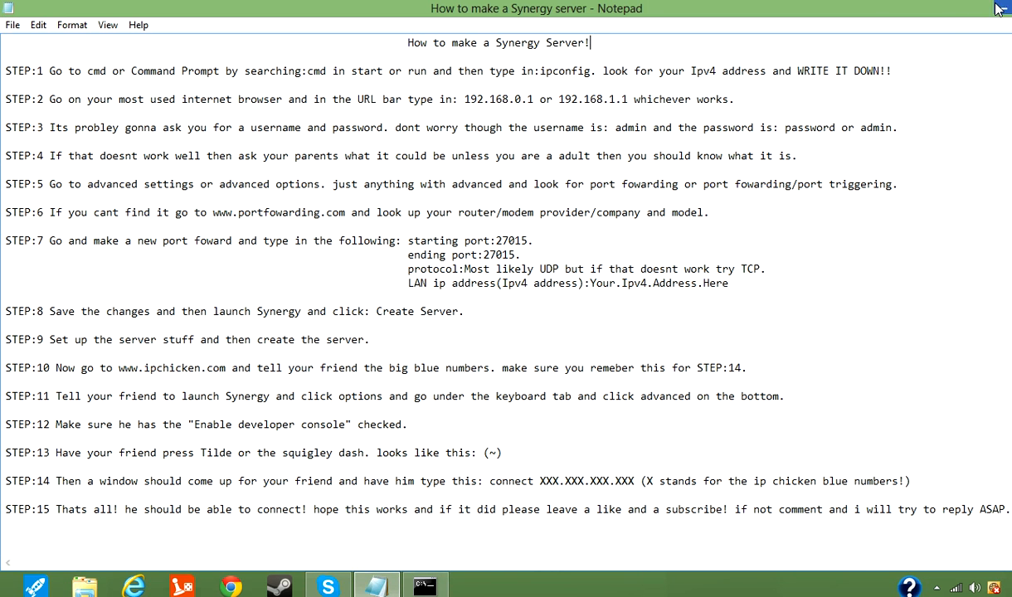
pyautogui.click(978, 8)
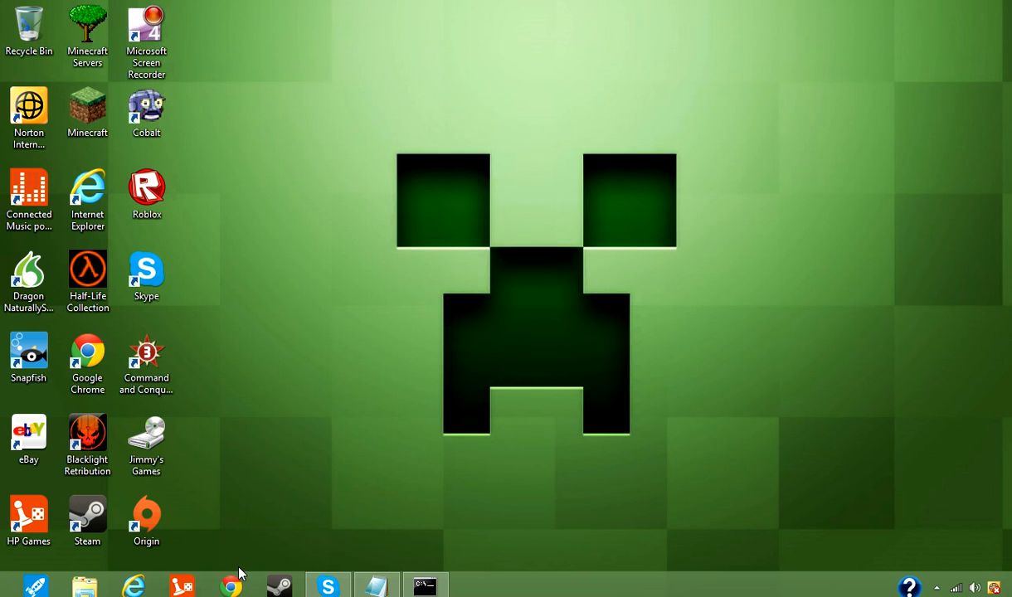
pyautogui.moveTo(232, 583)
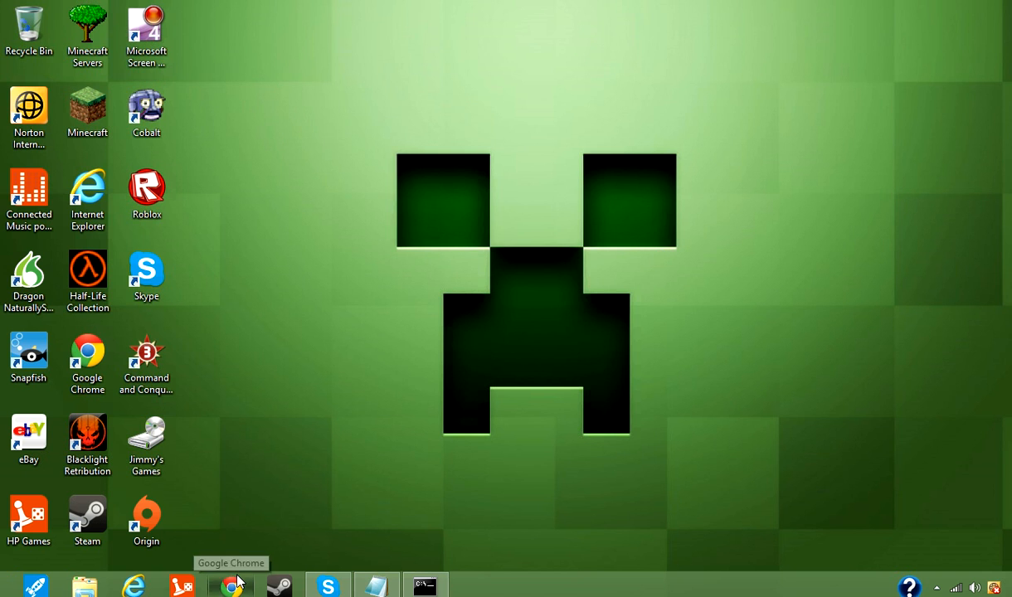
# Go to 192.168.0.1 in Google Chrome to reach the Qwest Modem Configurator
pyautogui.click(231, 585)
pyautogui.write('192.168')
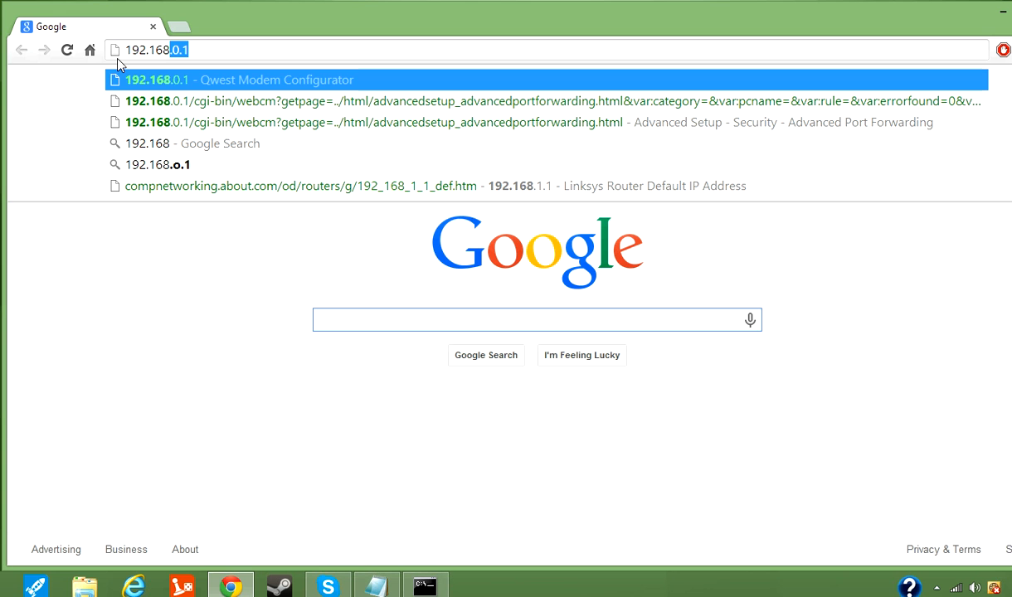
pyautogui.write('.0.1/cgi-bin/webcm?getpage=..%2Fhtml%2Findex.html')
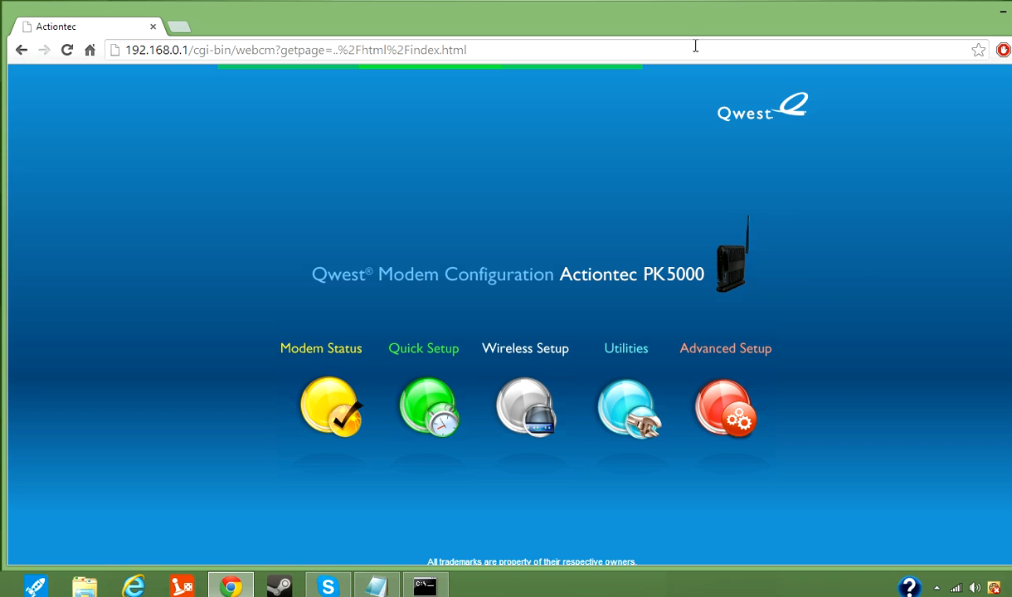
pyautogui.moveTo(776, 355)
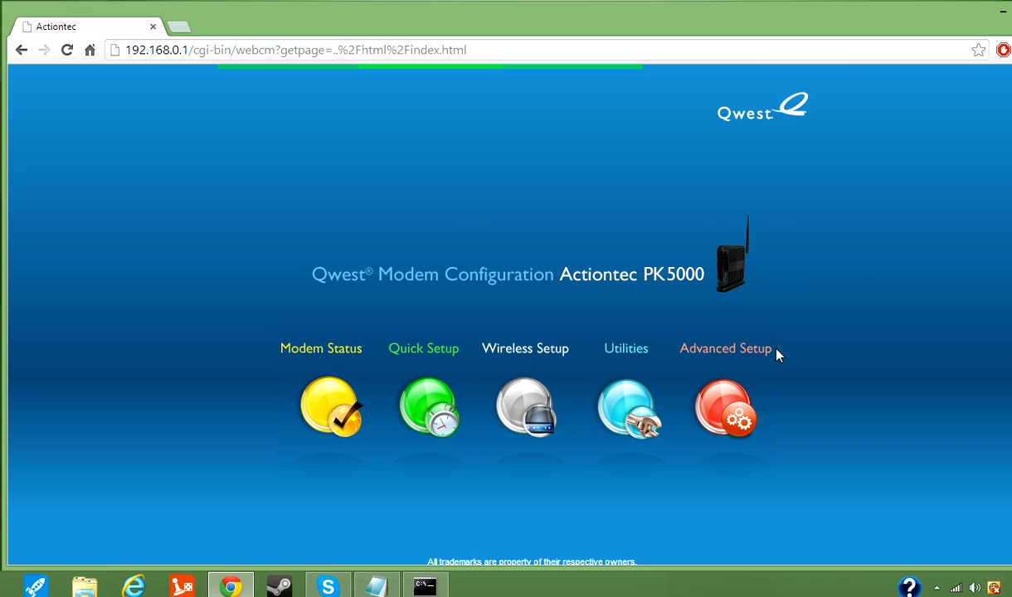
pyautogui.moveTo(136, 269)
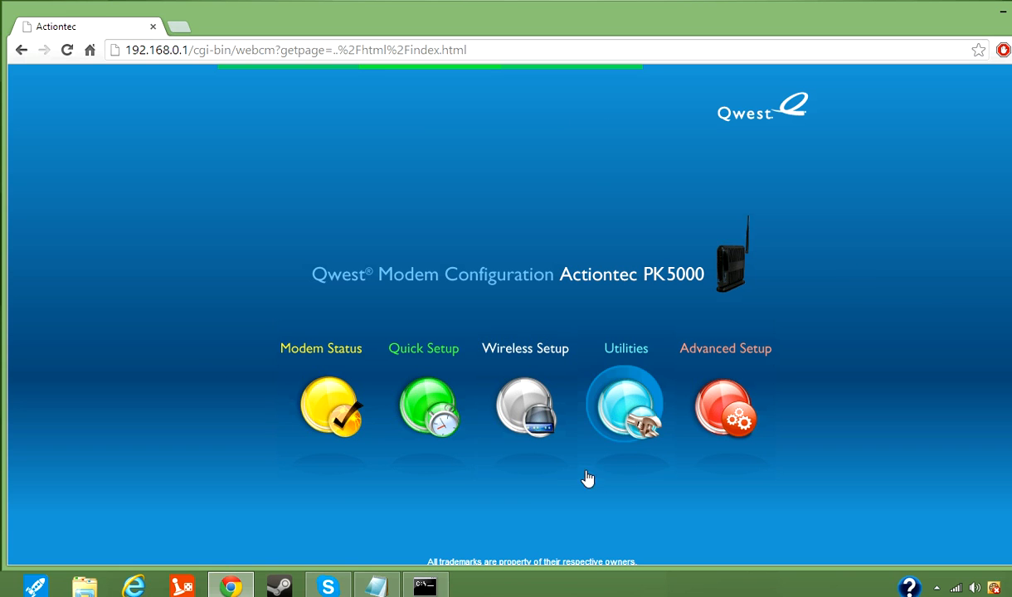
pyautogui.moveTo(723, 406)
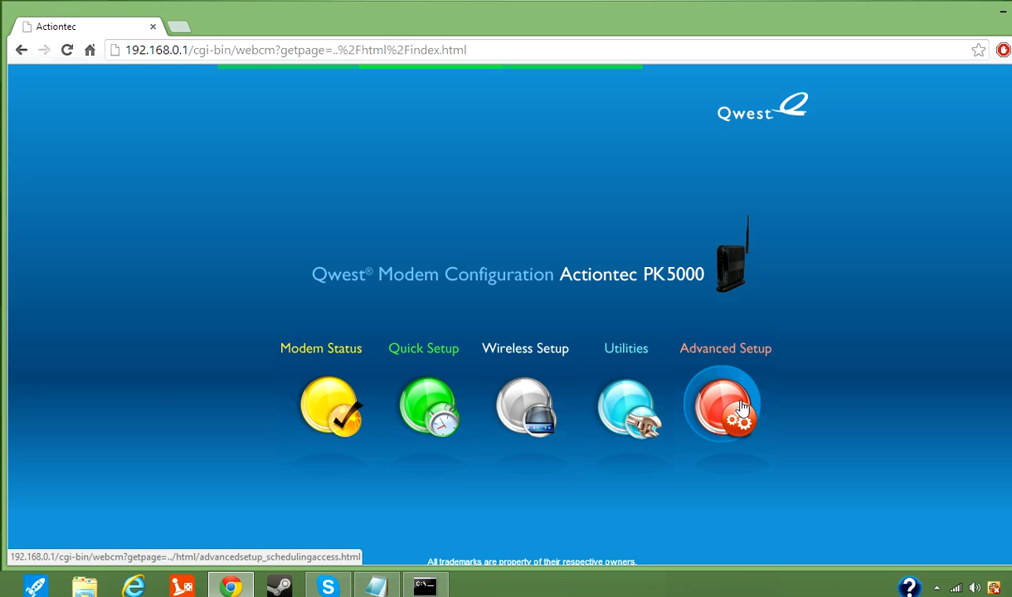
pyautogui.moveTo(716, 398)
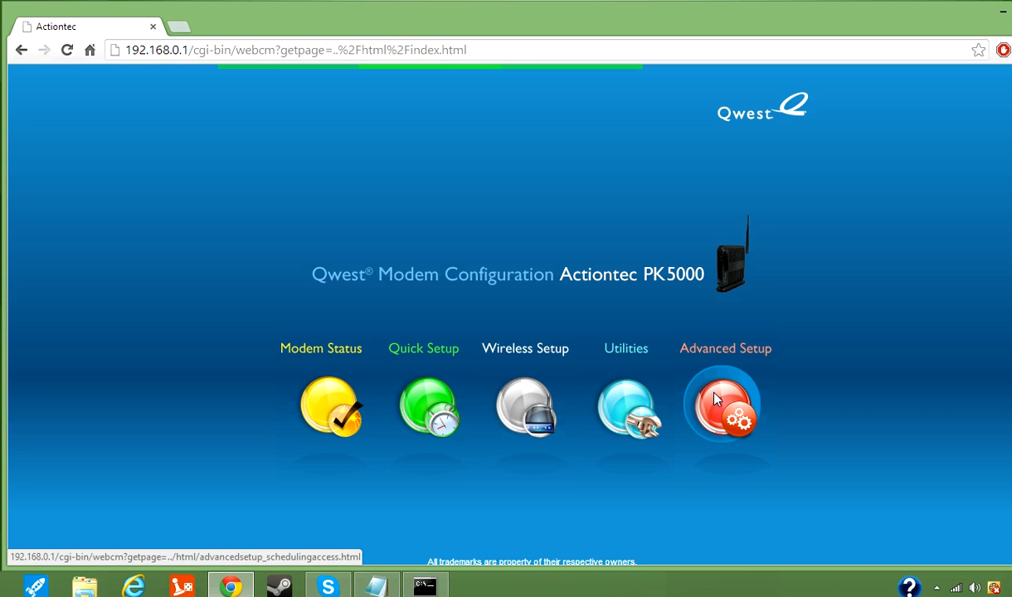
# Enter Advanced Setup on the PK5000 modem and scroll the left menu down to Security
pyautogui.click(720, 404)
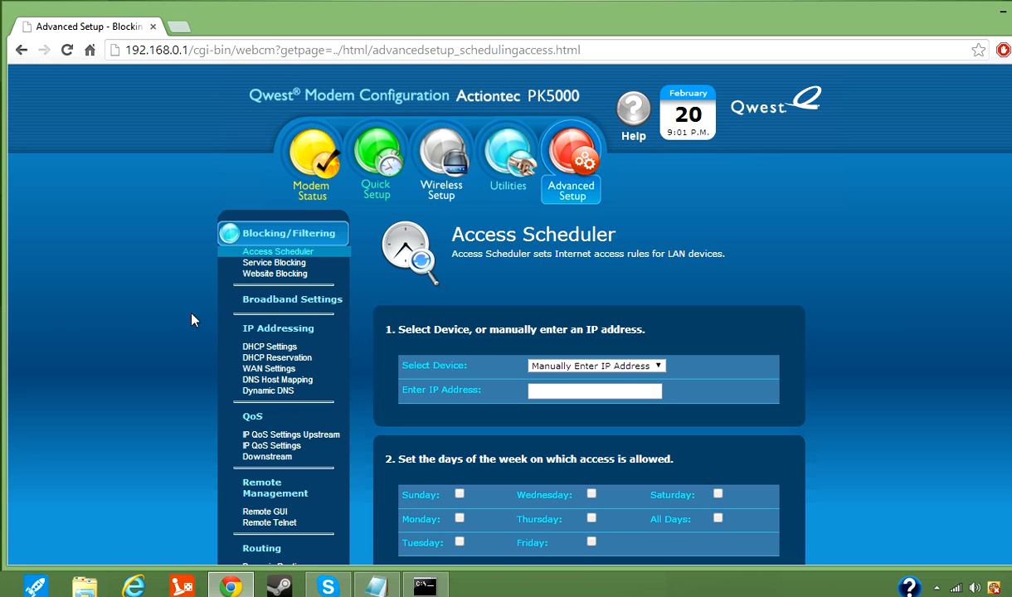
pyautogui.moveTo(498, 275)
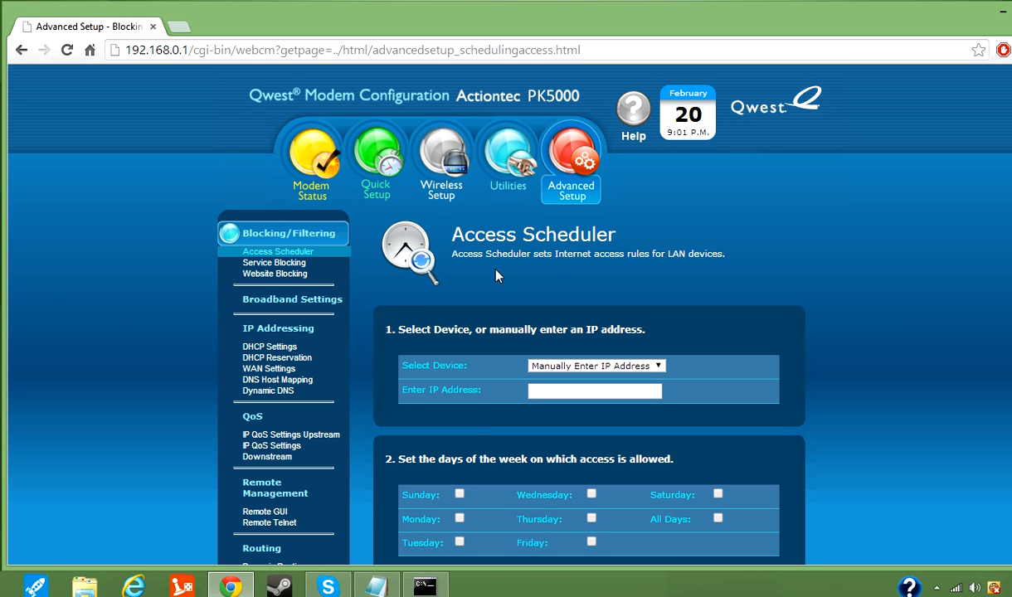
pyautogui.scroll(-3)
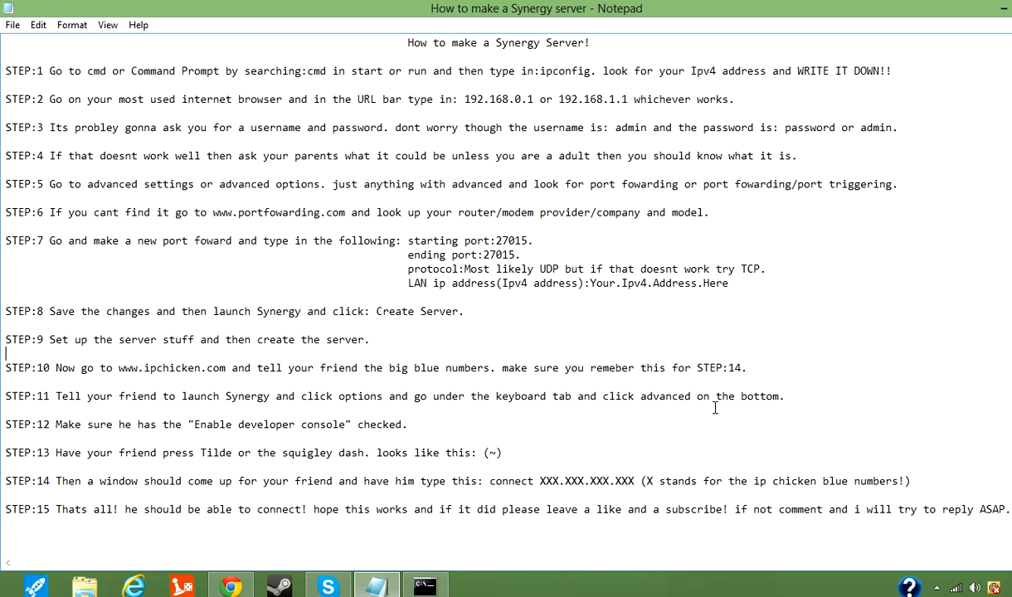
pyautogui.click(230, 587)
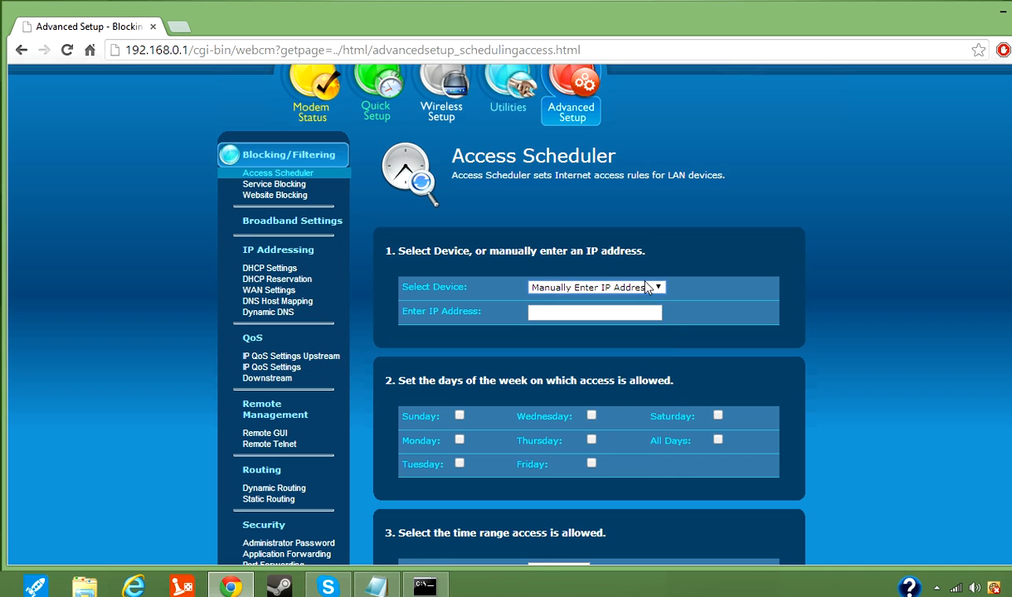
pyautogui.scroll(-3)
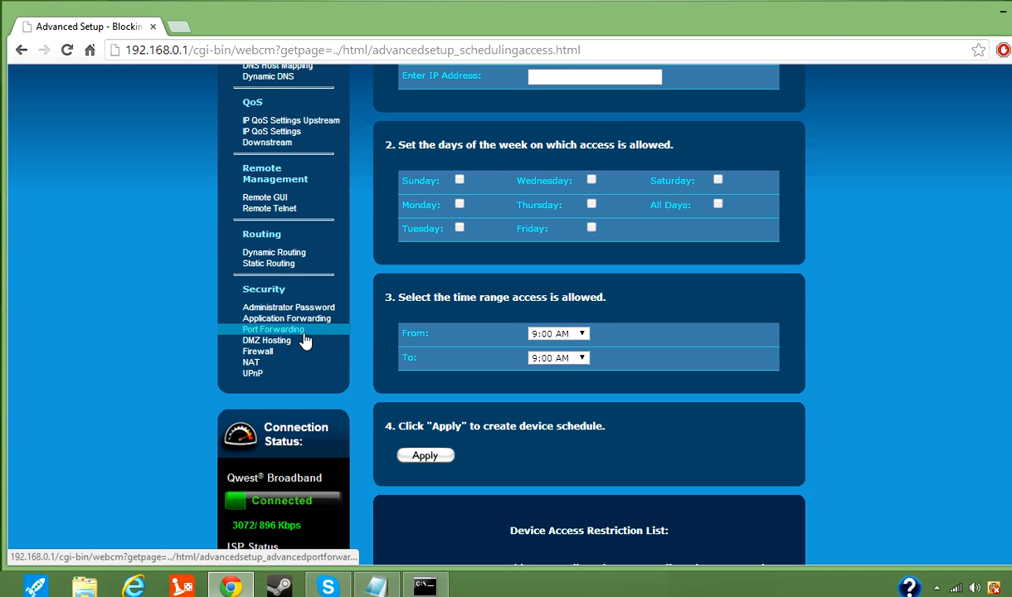
pyautogui.moveTo(288, 335)
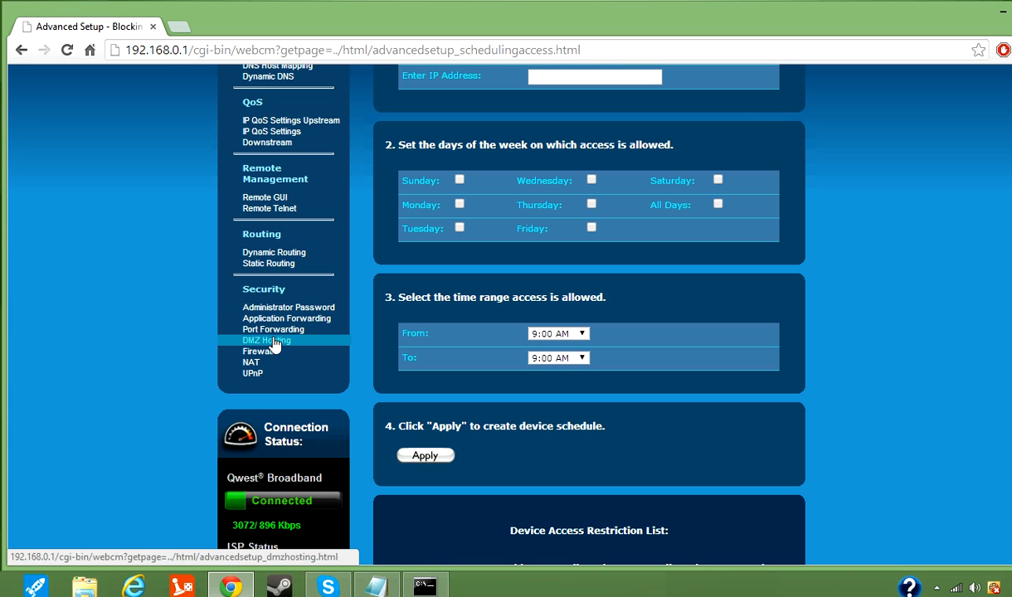
# Go to the Port Forwarding page listing existing rules including UDP port 27015
pyautogui.click(285, 318)
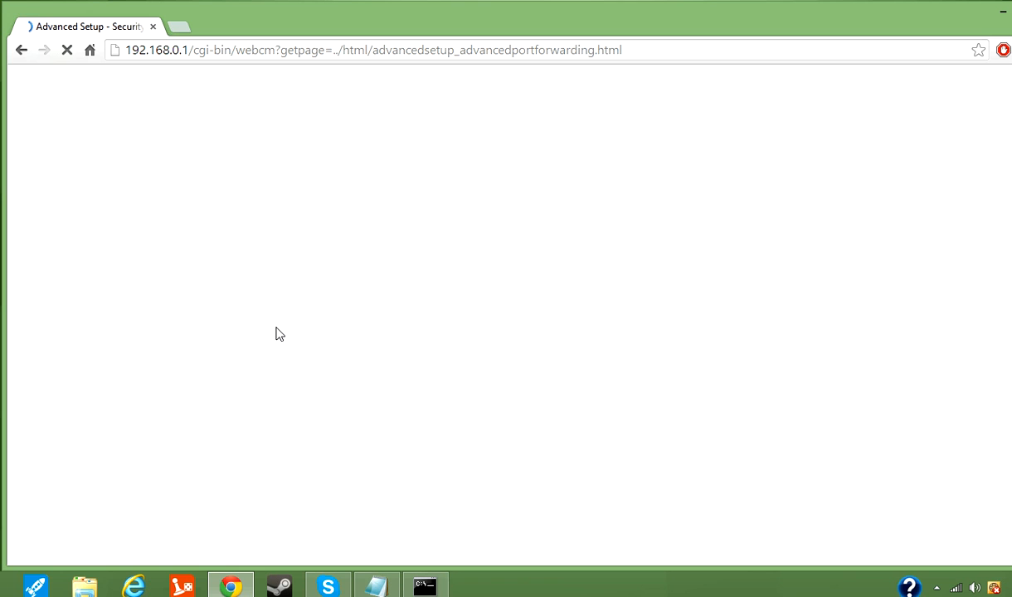
pyautogui.moveTo(274, 317)
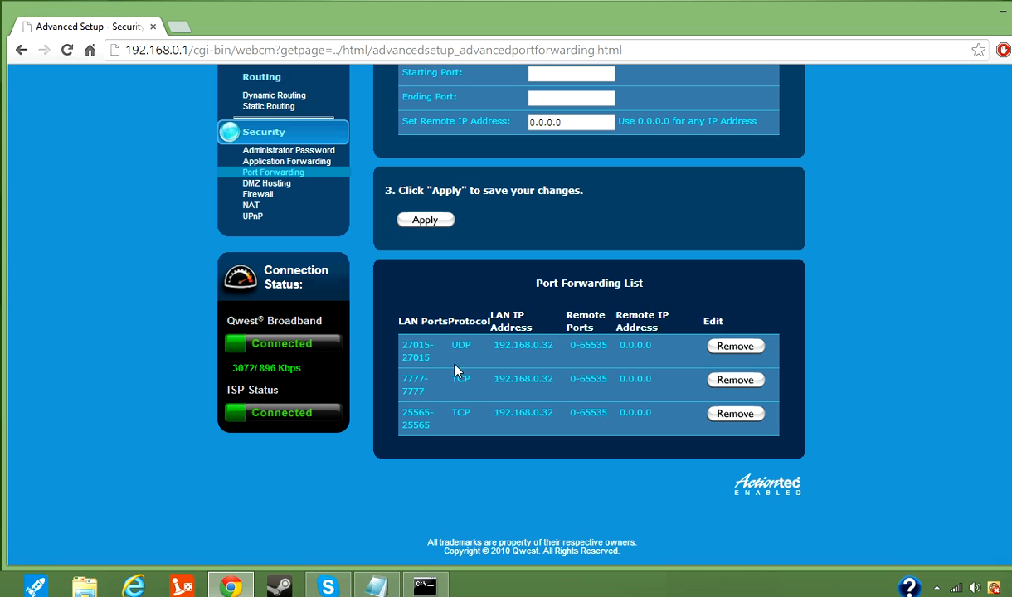
pyautogui.moveTo(427, 411)
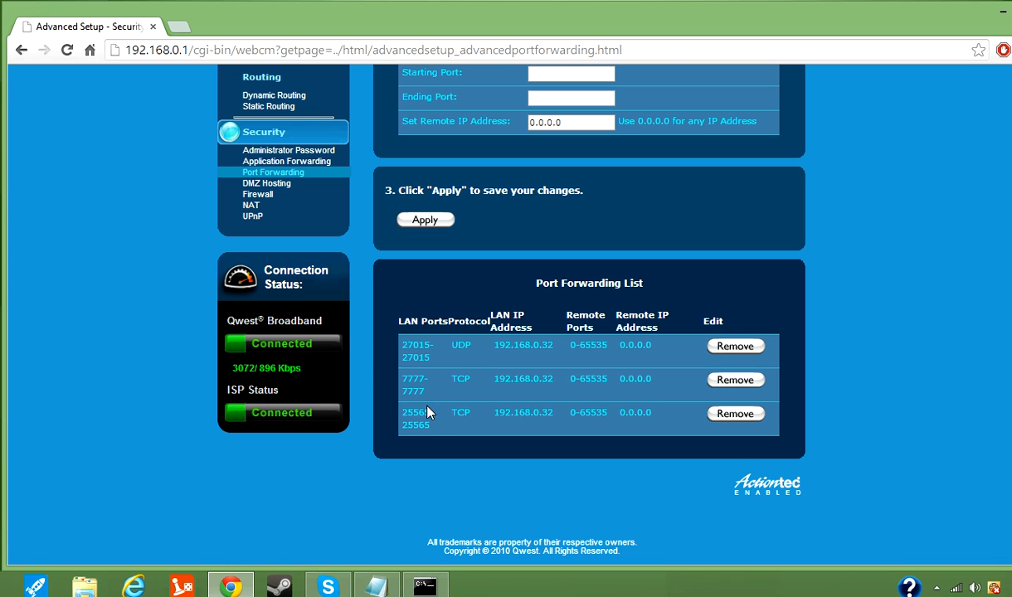
pyautogui.moveTo(475, 423)
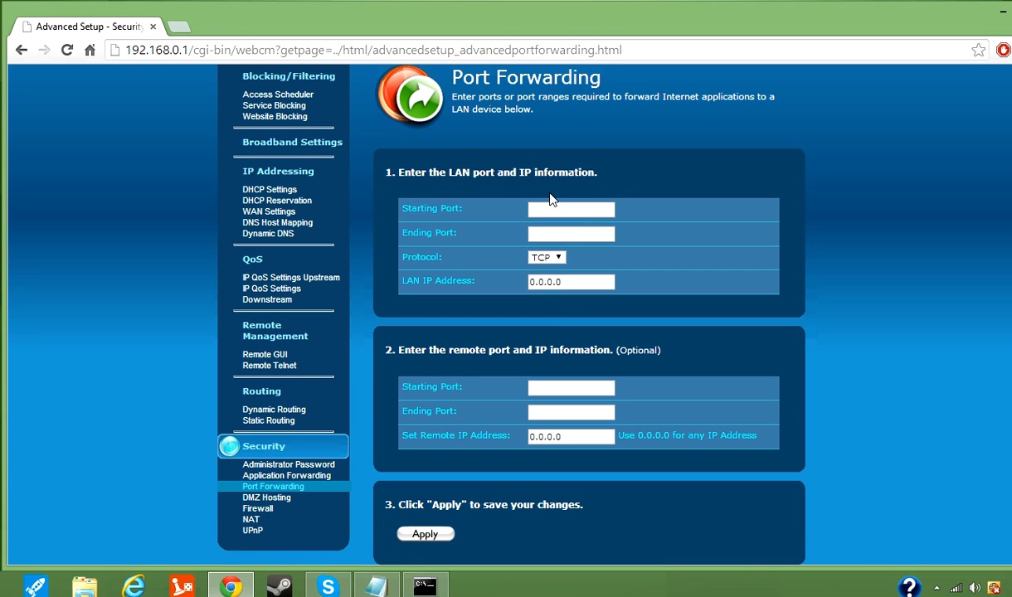
# Enter starting and ending port 27015 with UDP protocol and clear the default LAN IP address
pyautogui.click(571, 209)
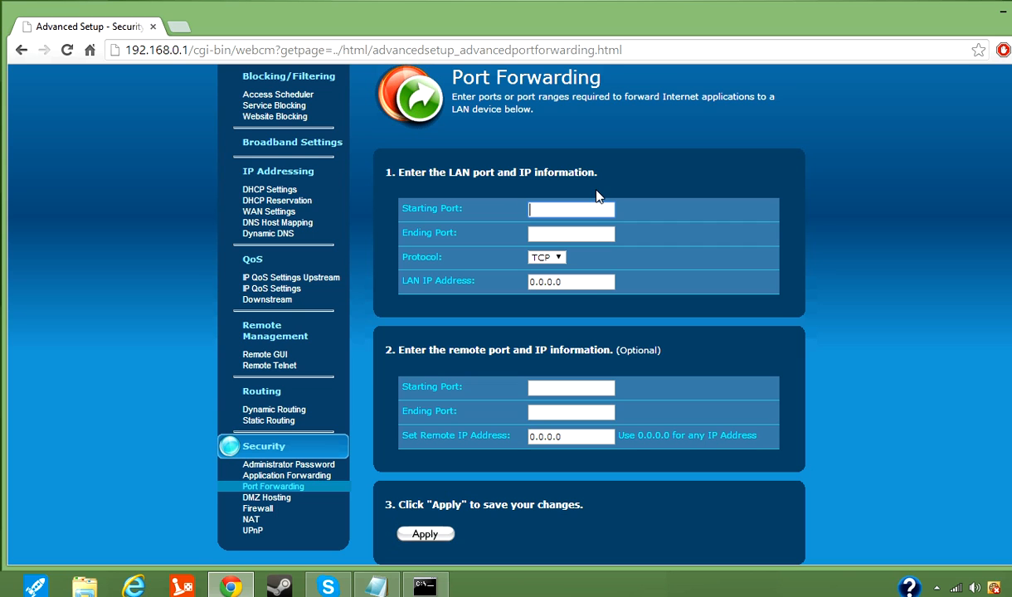
pyautogui.moveTo(328, 166)
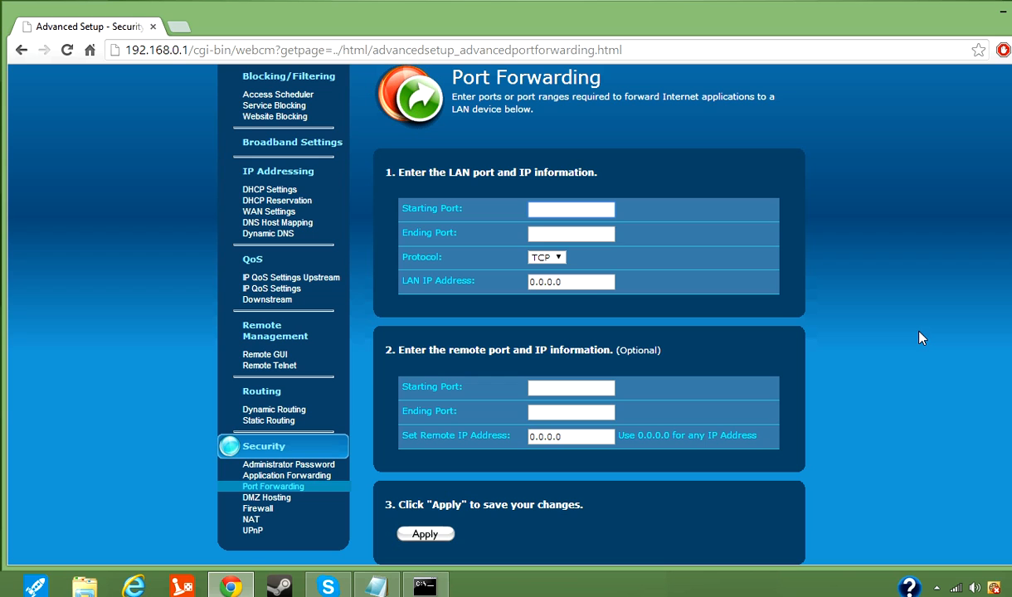
pyautogui.write('27015')
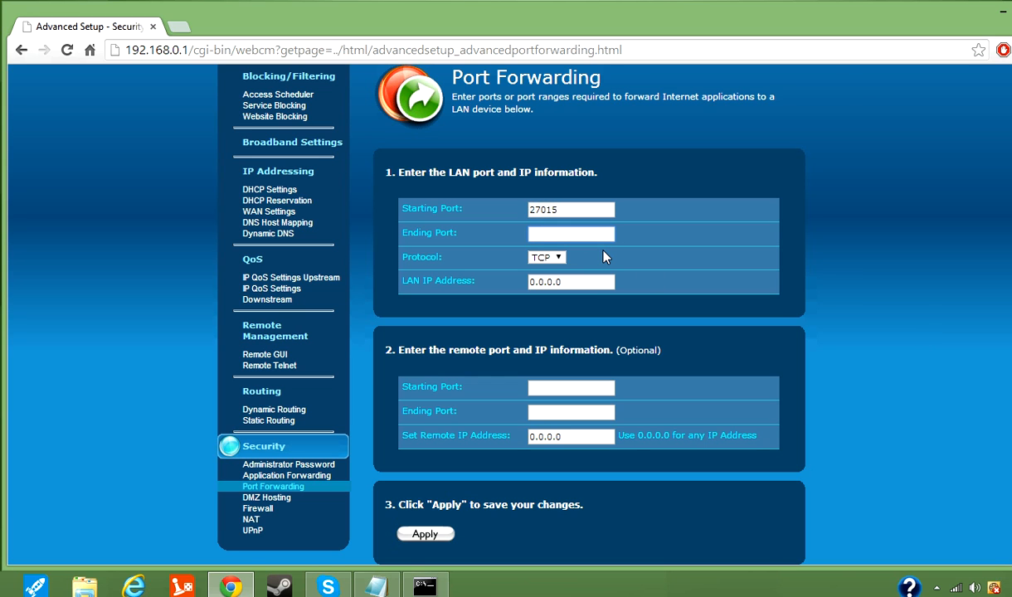
pyautogui.write('27015')
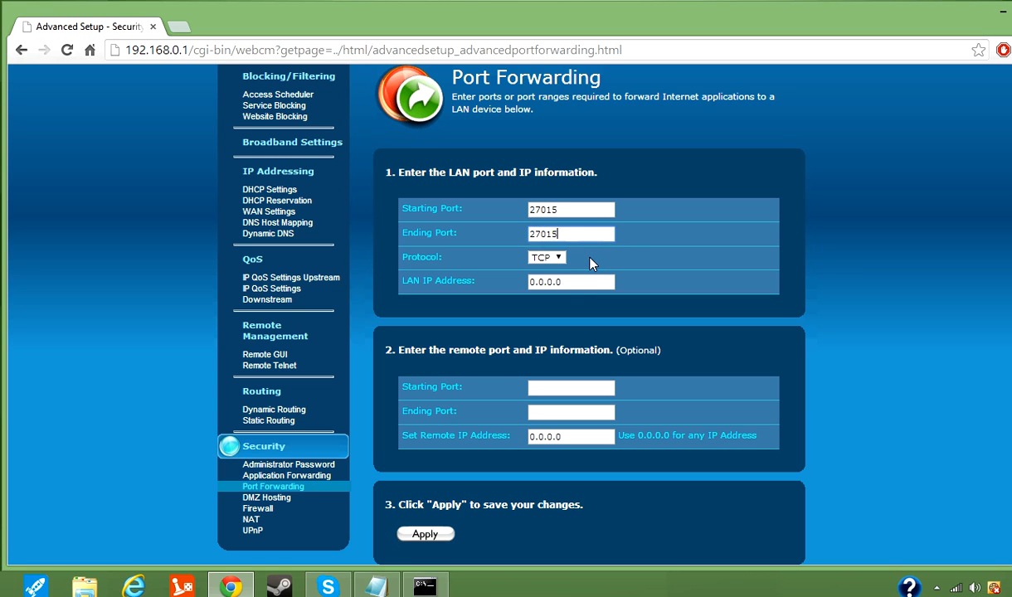
pyautogui.click(545, 257)
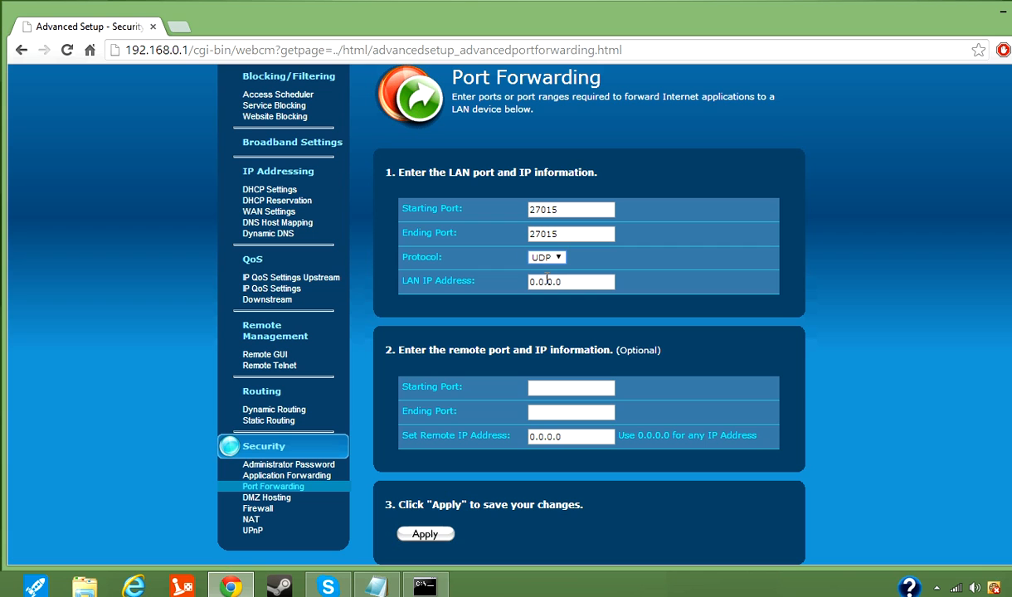
pyautogui.click(546, 257)
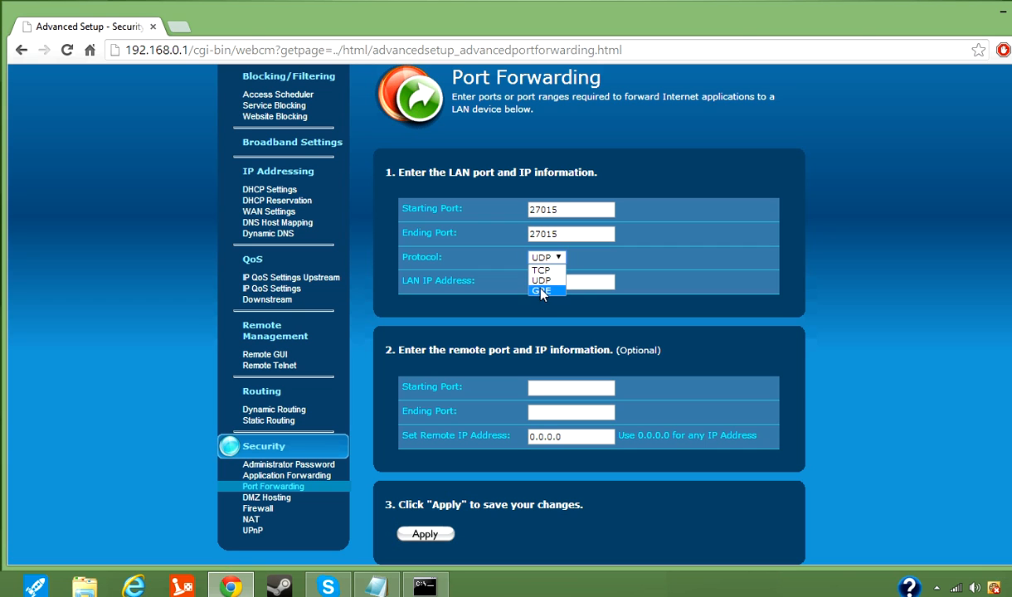
pyautogui.moveTo(551, 295)
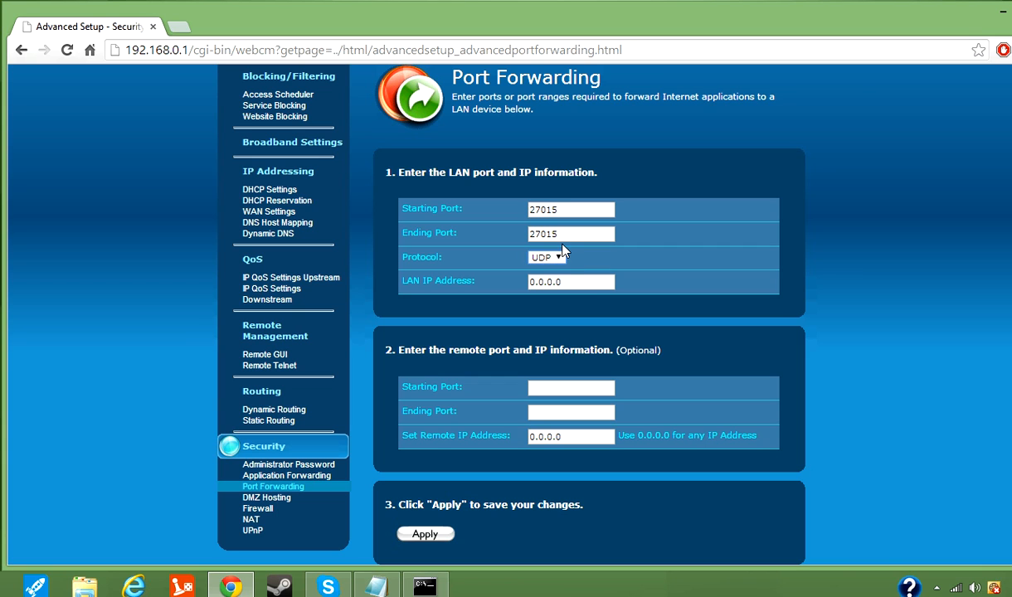
pyautogui.click(546, 257)
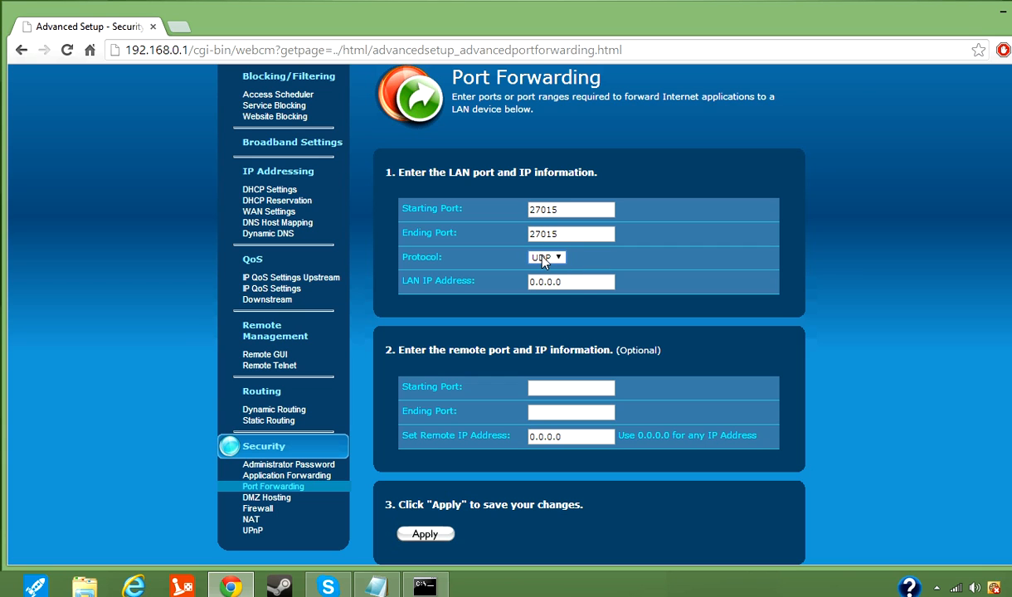
pyautogui.click(545, 257)
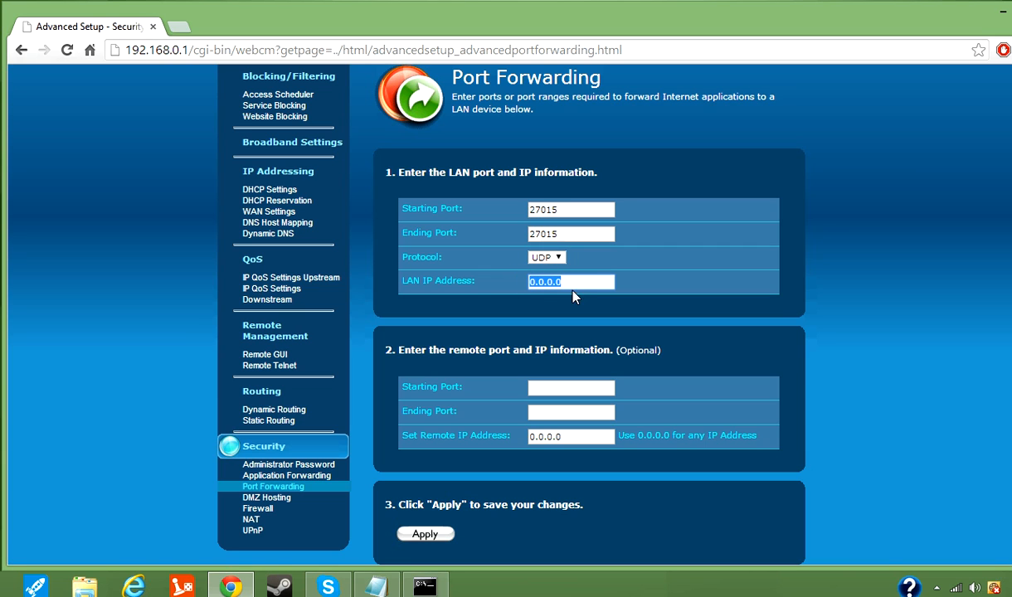
pyautogui.press('Delete')
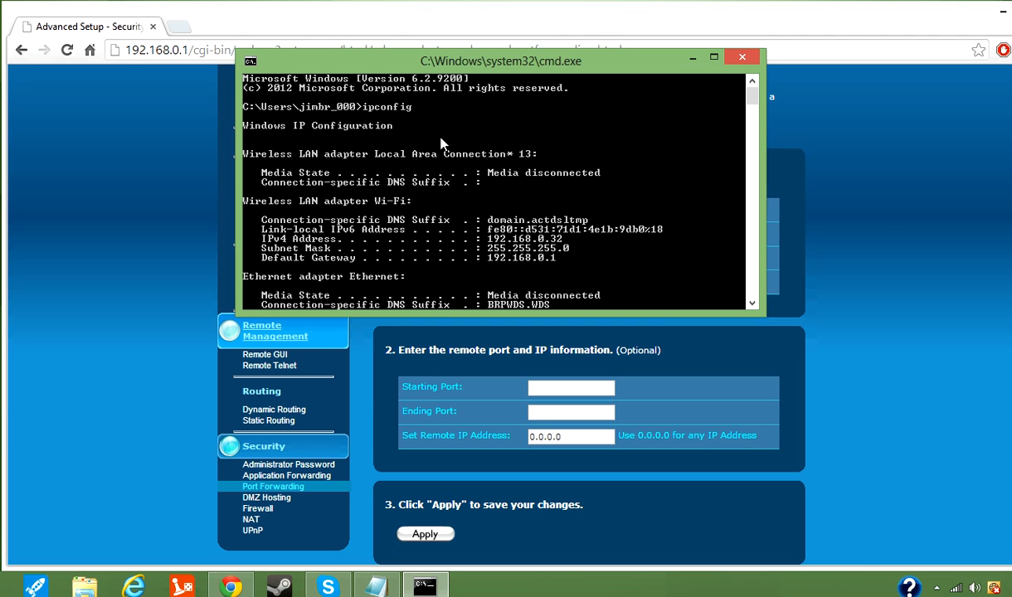
pyautogui.moveTo(504, 241)
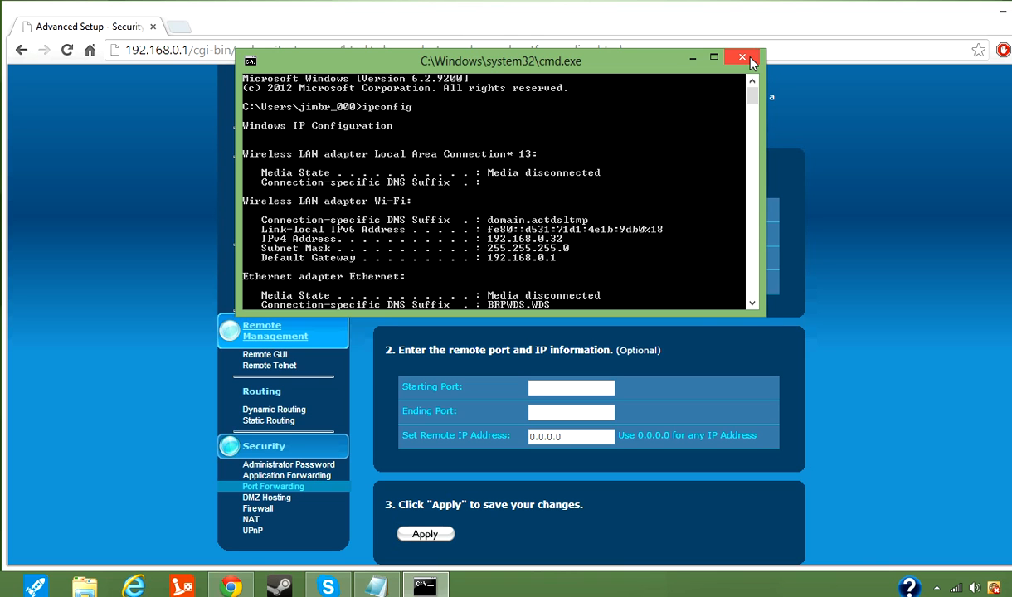
# Fill LAN IP 192.168.0.32 into the UDP 27015 forwarding entry and apply it
pyautogui.click(741, 56)
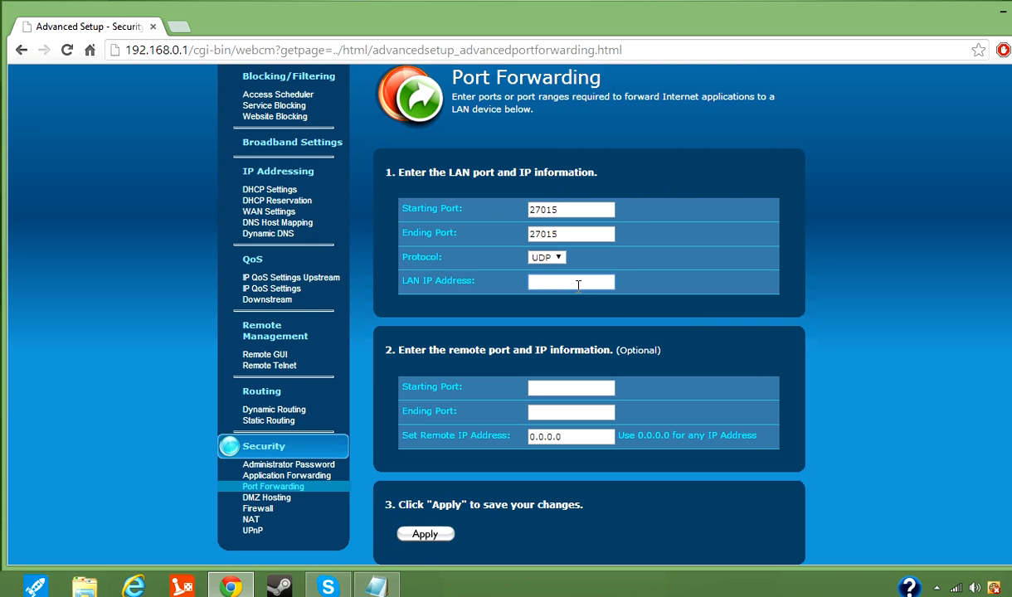
pyautogui.write('192.168.0.32')
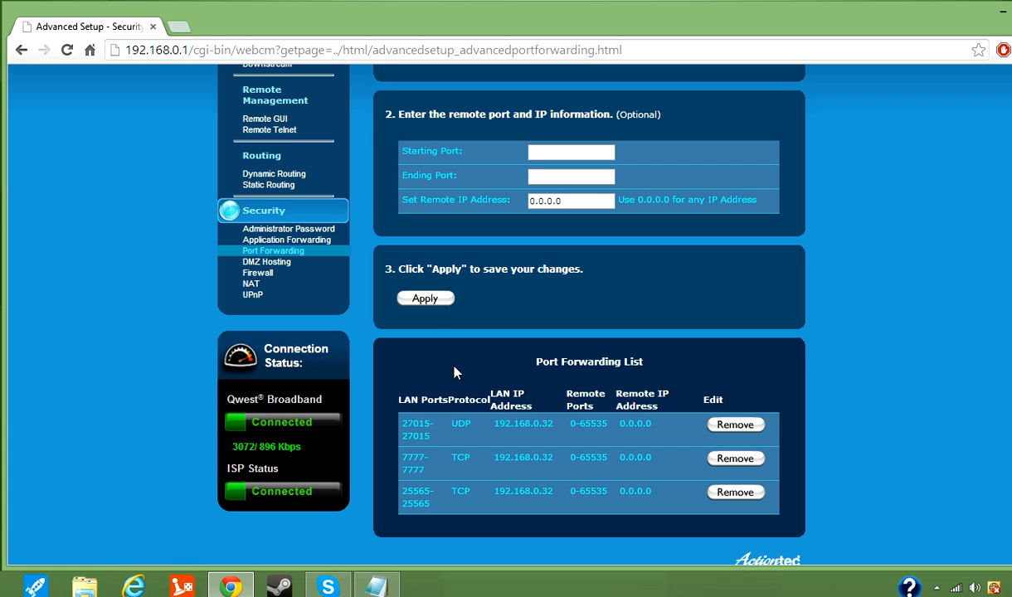
pyautogui.moveTo(488, 367)
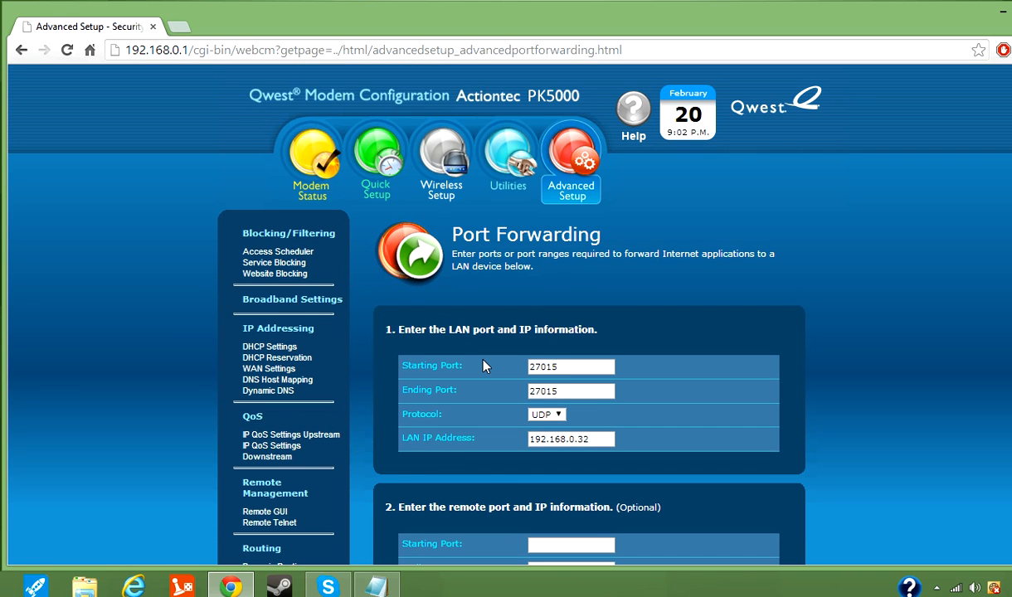
pyautogui.scroll(-3)
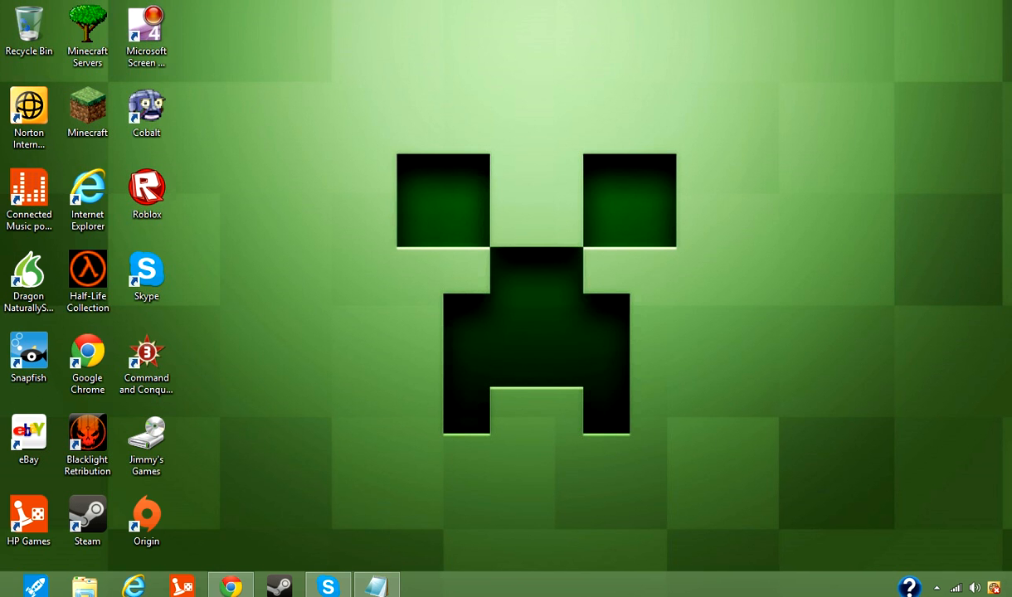
pyautogui.click(87, 435)
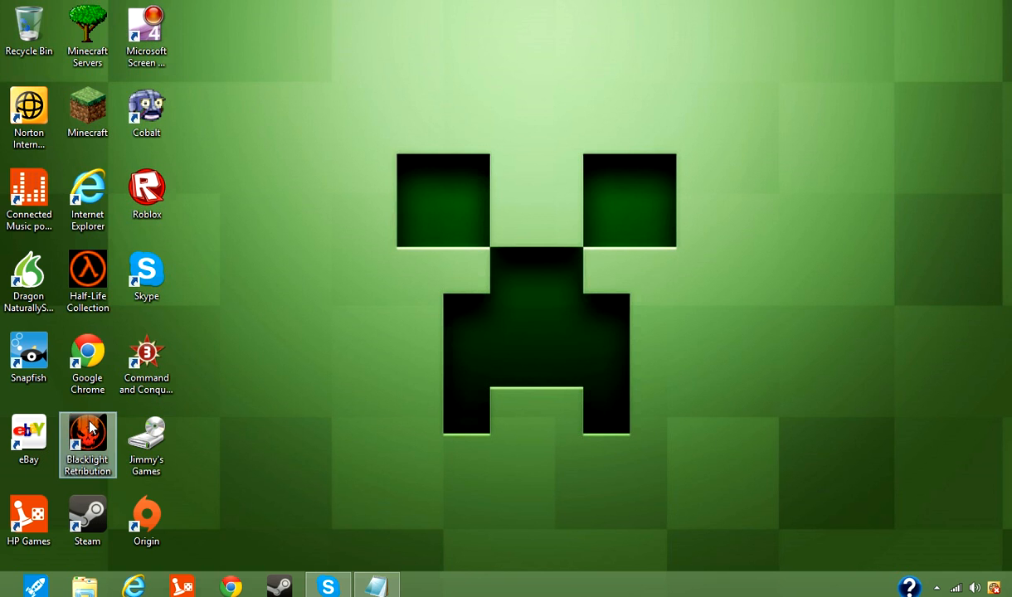
pyautogui.doubleClick(146, 435)
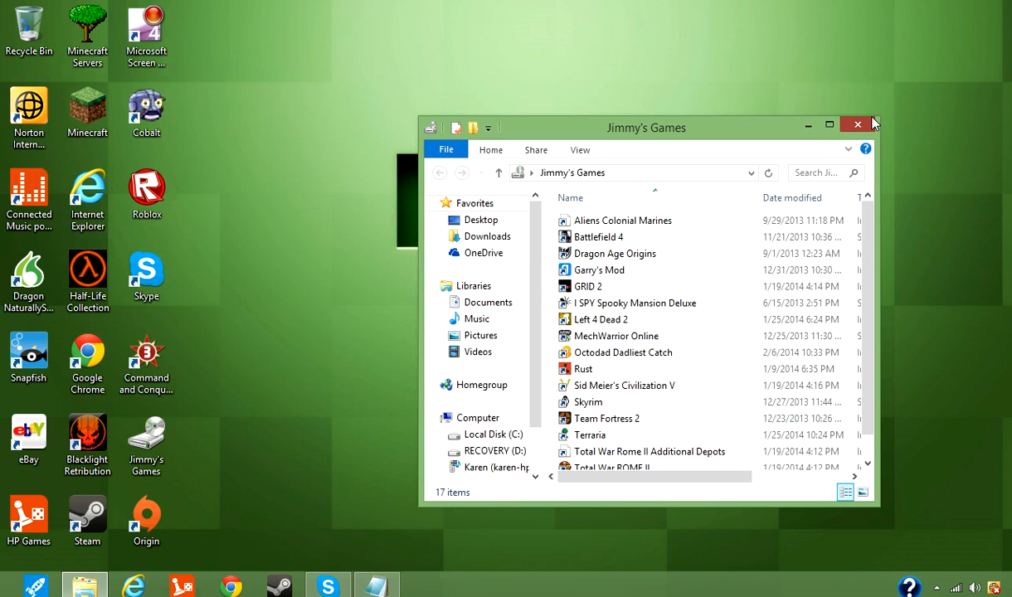
pyautogui.click(856, 126)
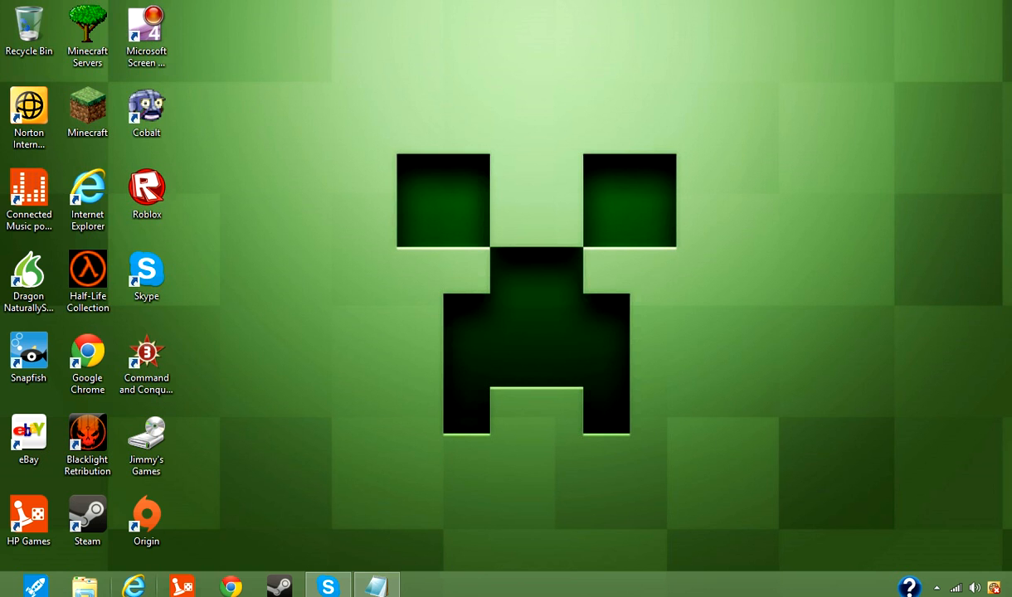
pyautogui.click(133, 586)
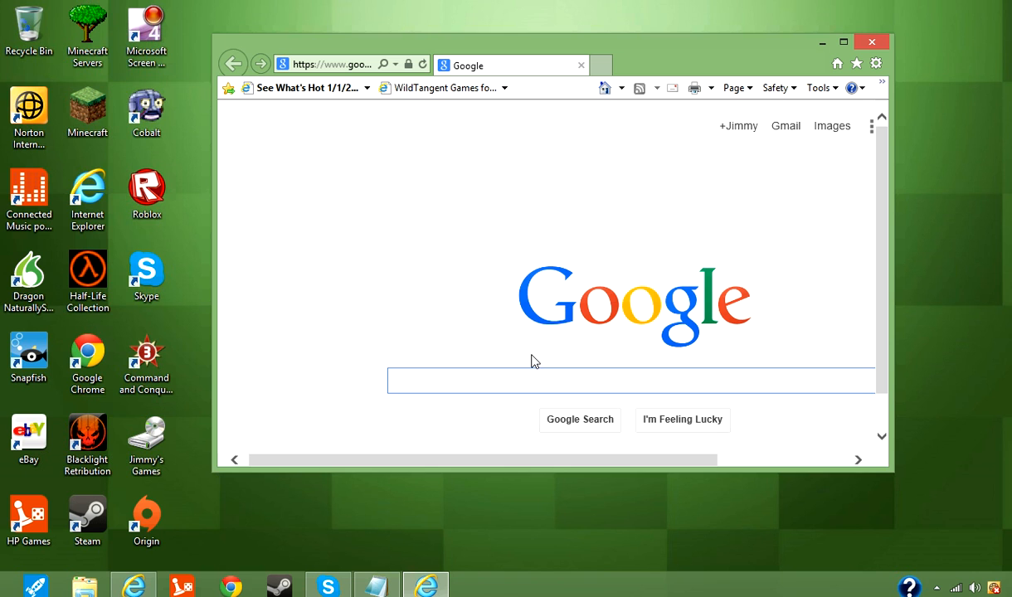
pyautogui.write('19')
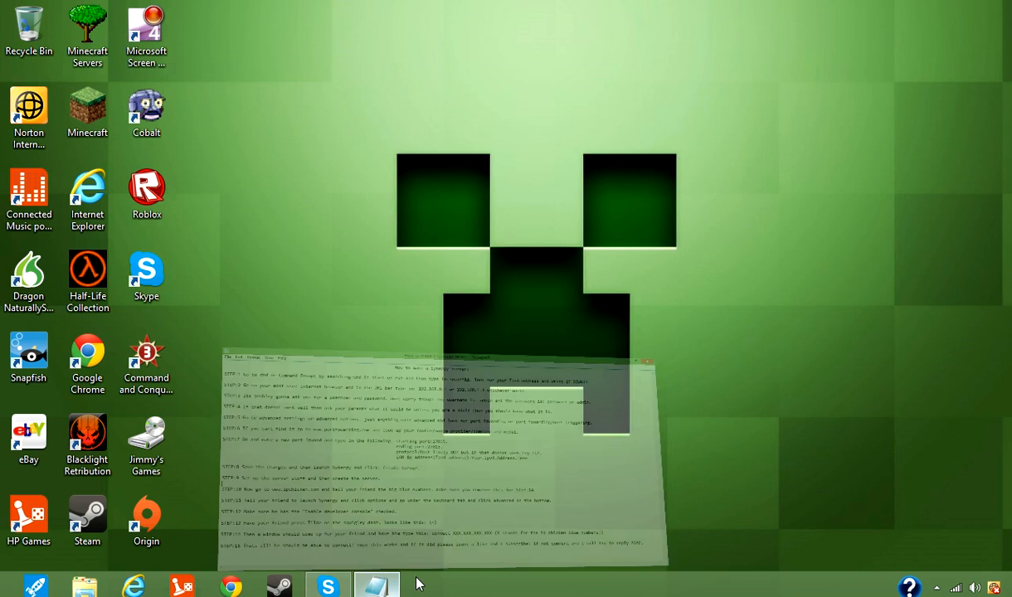
pyautogui.click(376, 584)
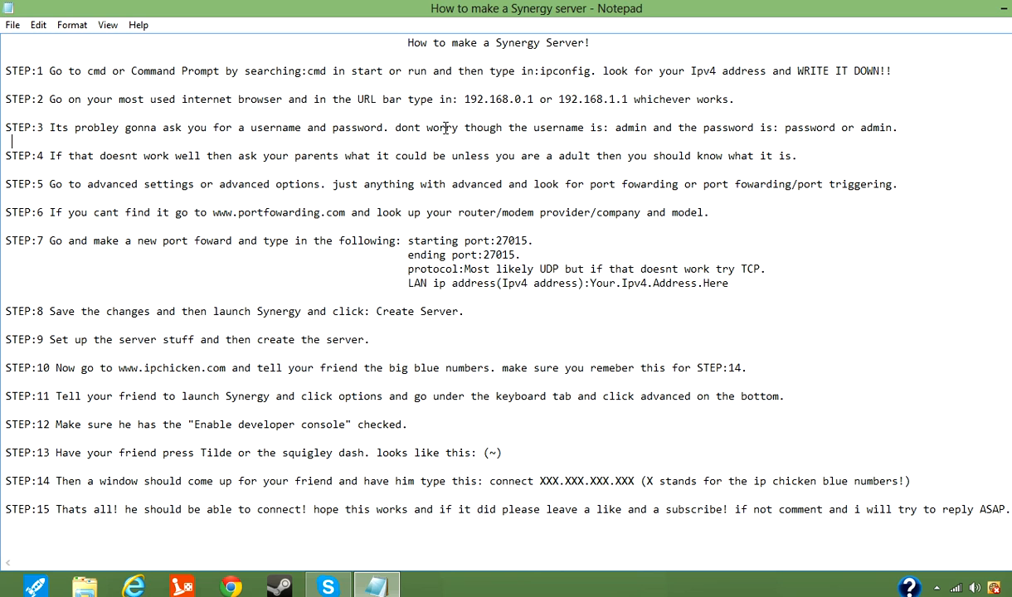
pyautogui.doubleClick(632, 126)
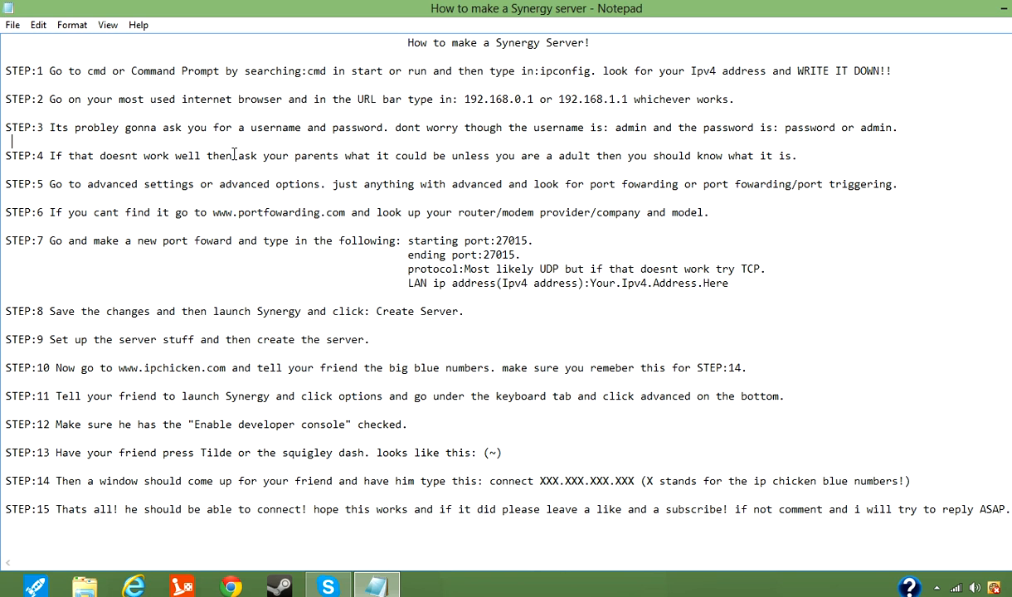
pyautogui.moveTo(478, 126)
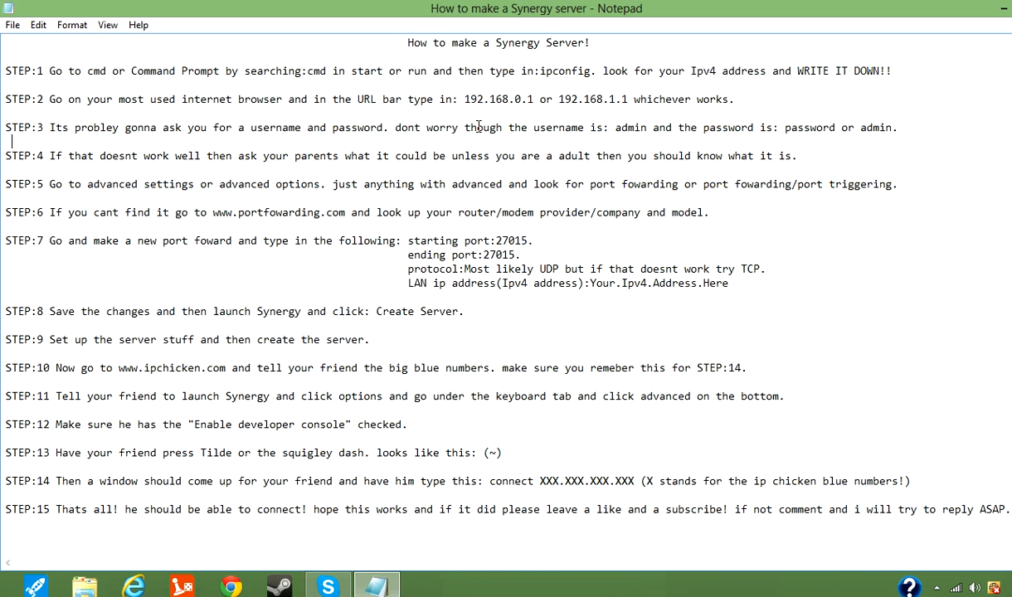
pyautogui.moveTo(895, 93)
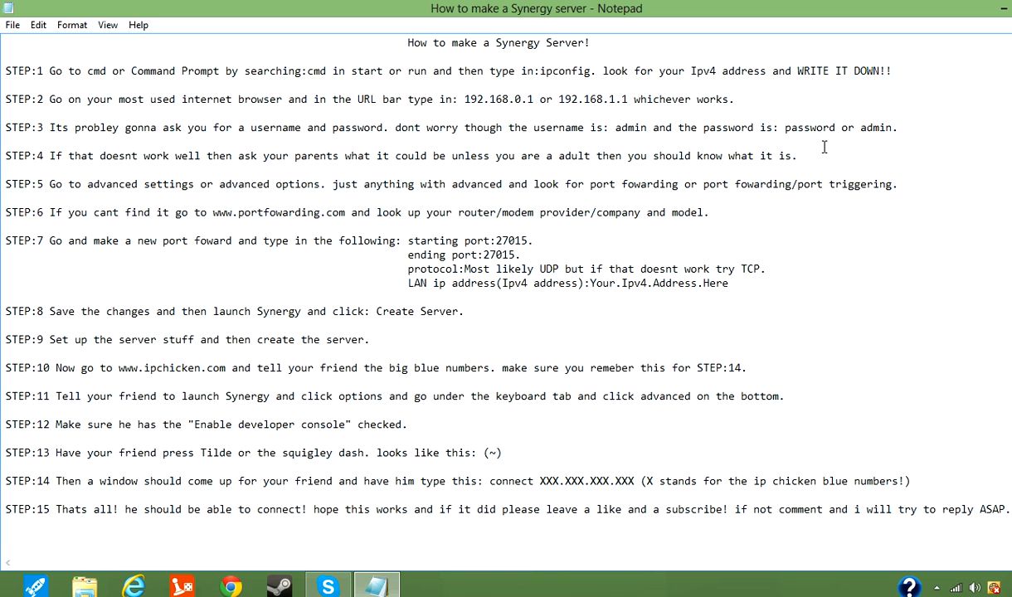
pyautogui.click(992, 8)
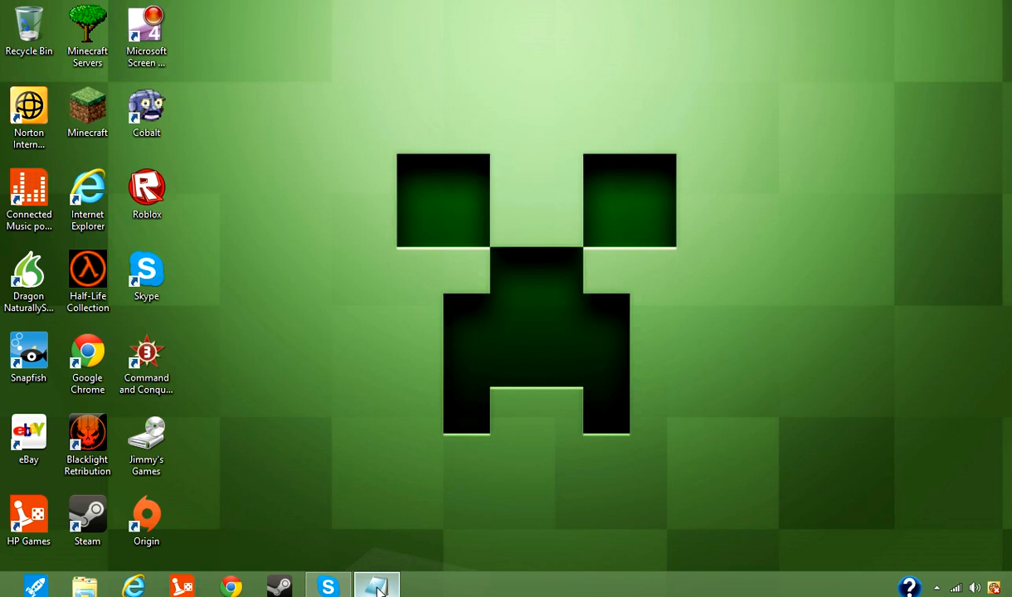
pyautogui.click(377, 585)
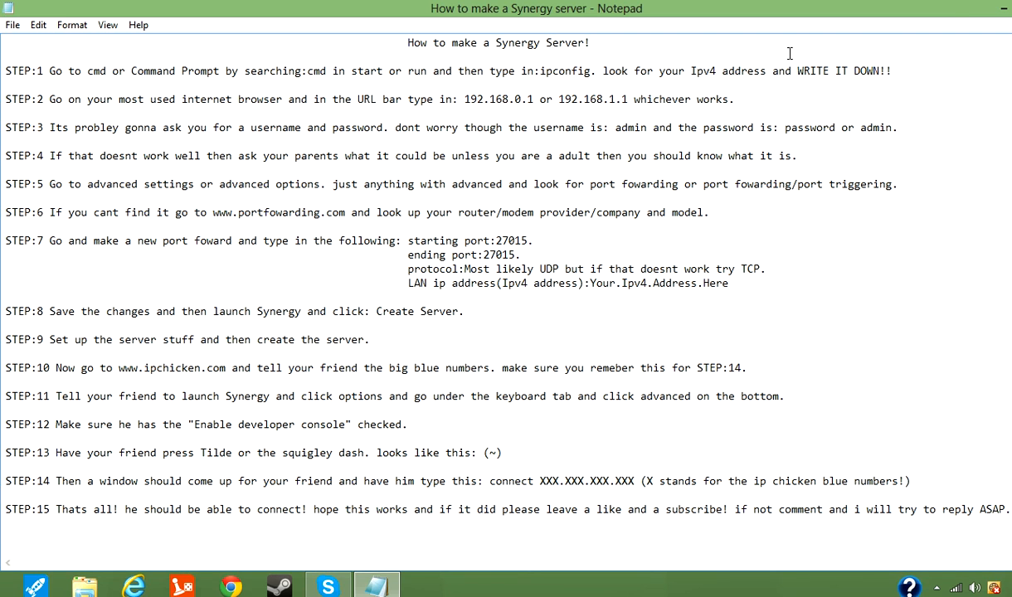
pyautogui.click(985, 8)
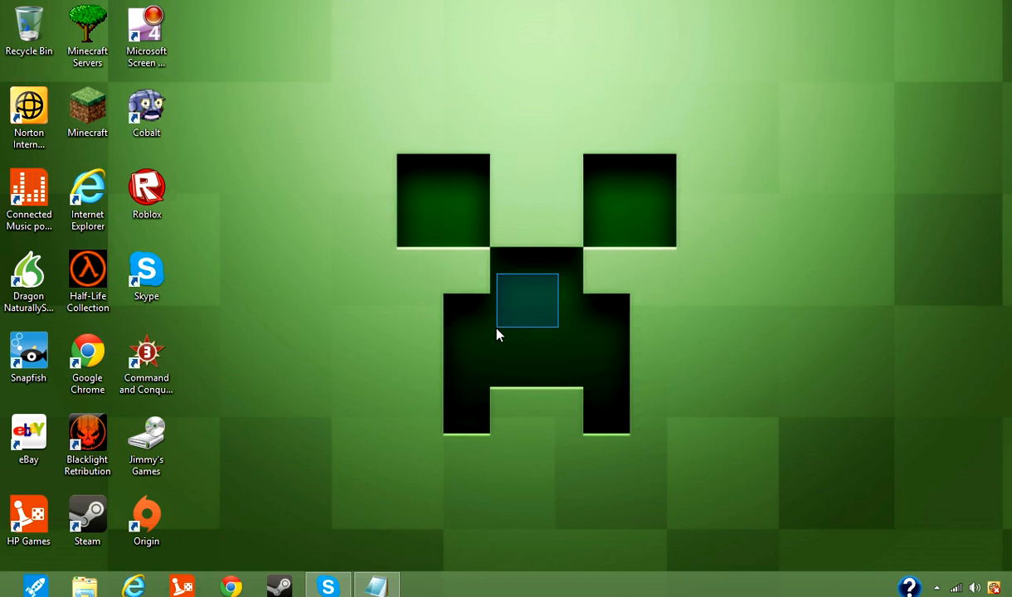
pyautogui.moveTo(264, 411)
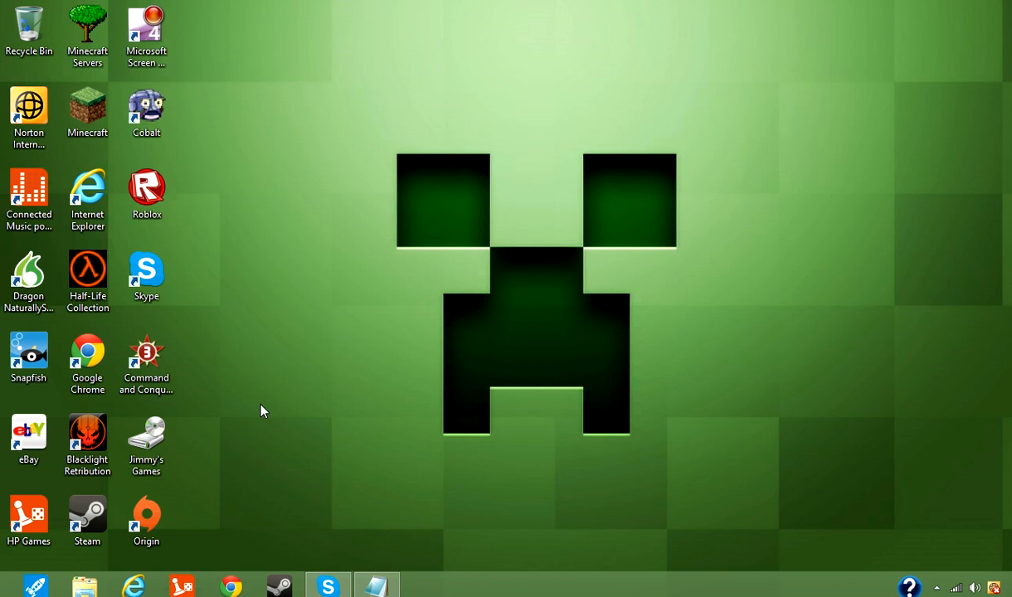
pyautogui.doubleClick(146, 446)
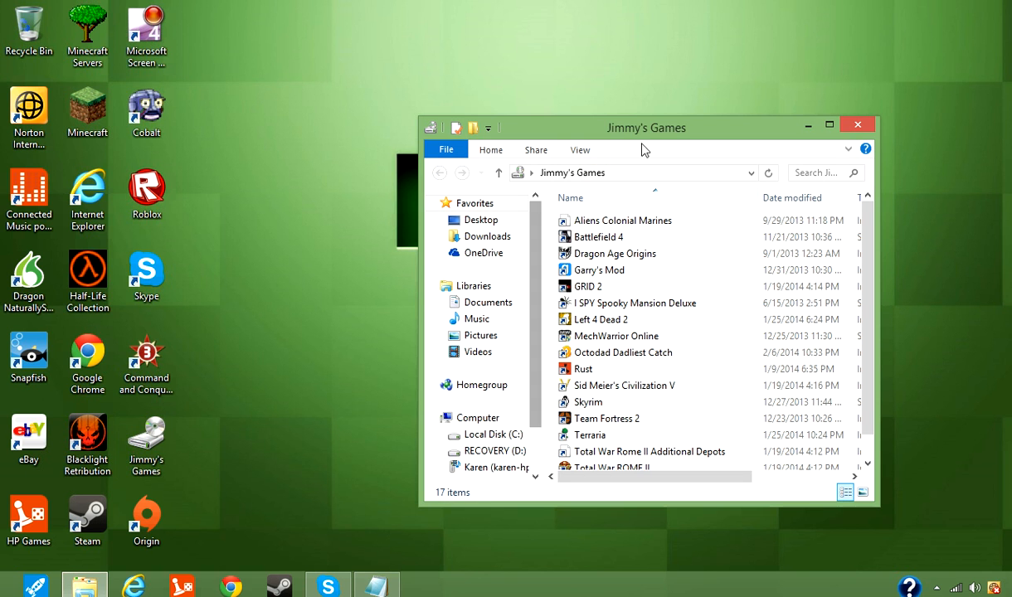
pyautogui.click(857, 125)
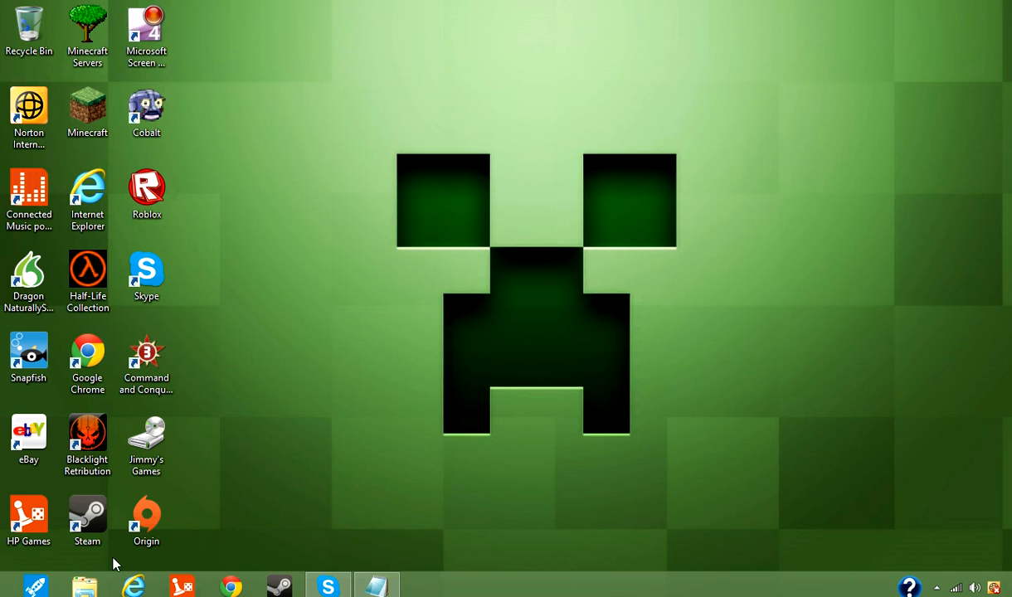
pyautogui.click(86, 268)
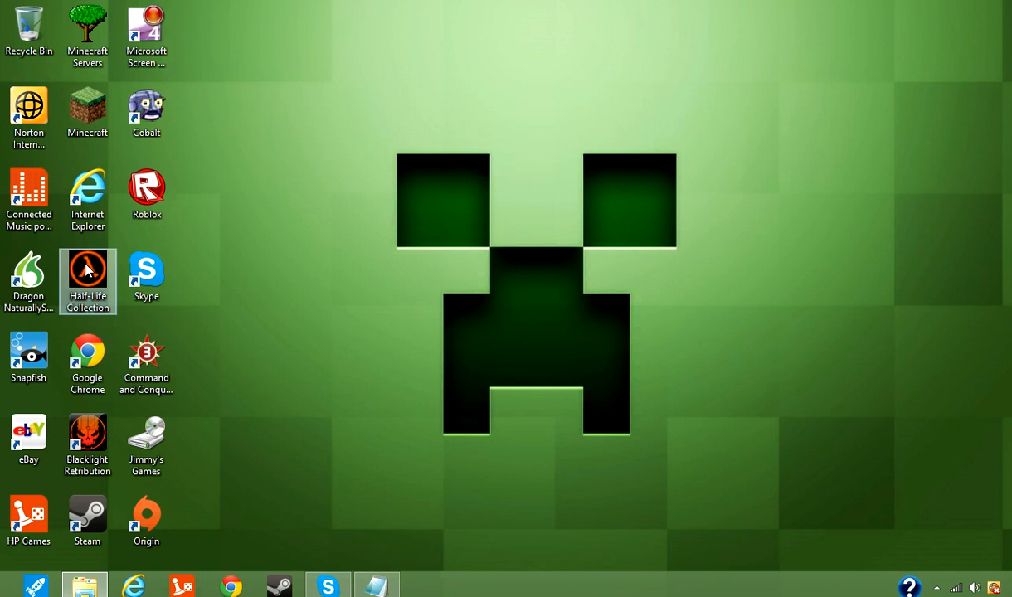
# Launch Synergy from the Half-Life Collection folder to reach its main menu
pyautogui.doubleClick(86, 279)
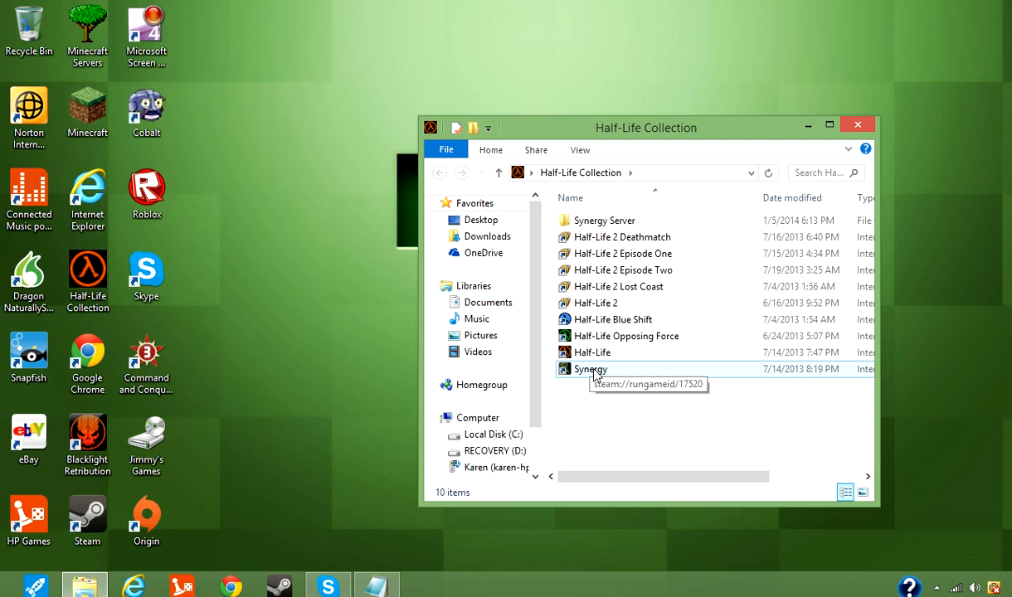
pyautogui.click(590, 368)
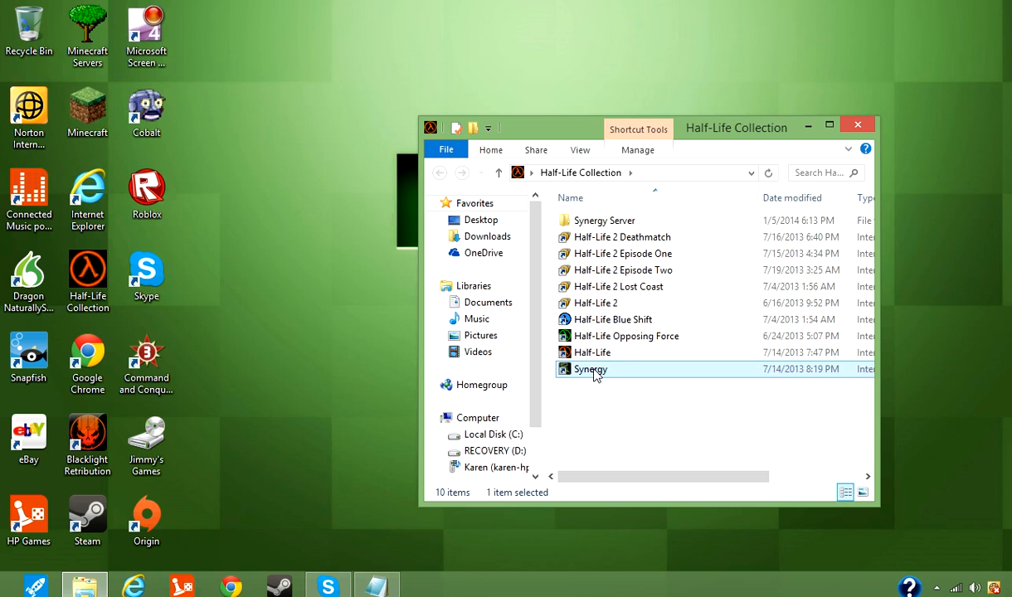
pyautogui.doubleClick(590, 368)
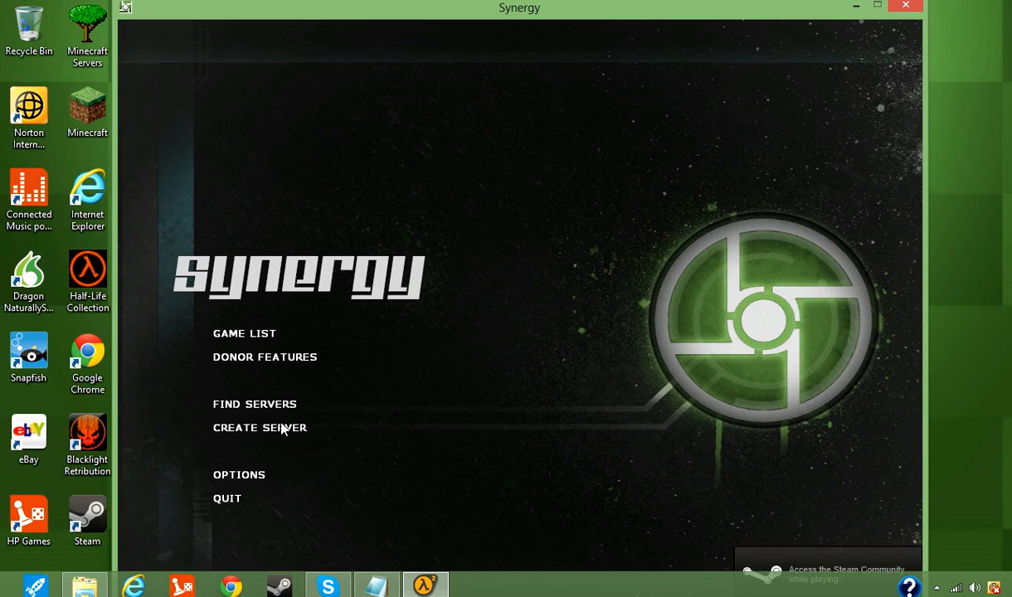
# Set up a new server 'Timba's Synergy' on port 27015 with 2 player slots, Internet type and Easy difficulty
pyautogui.click(259, 428)
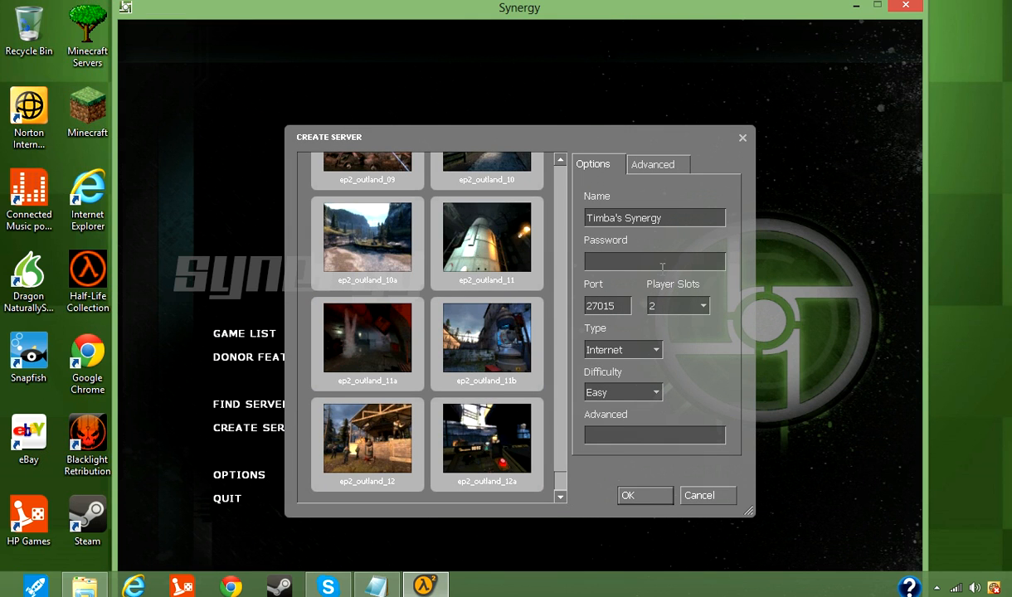
pyautogui.moveTo(656, 239)
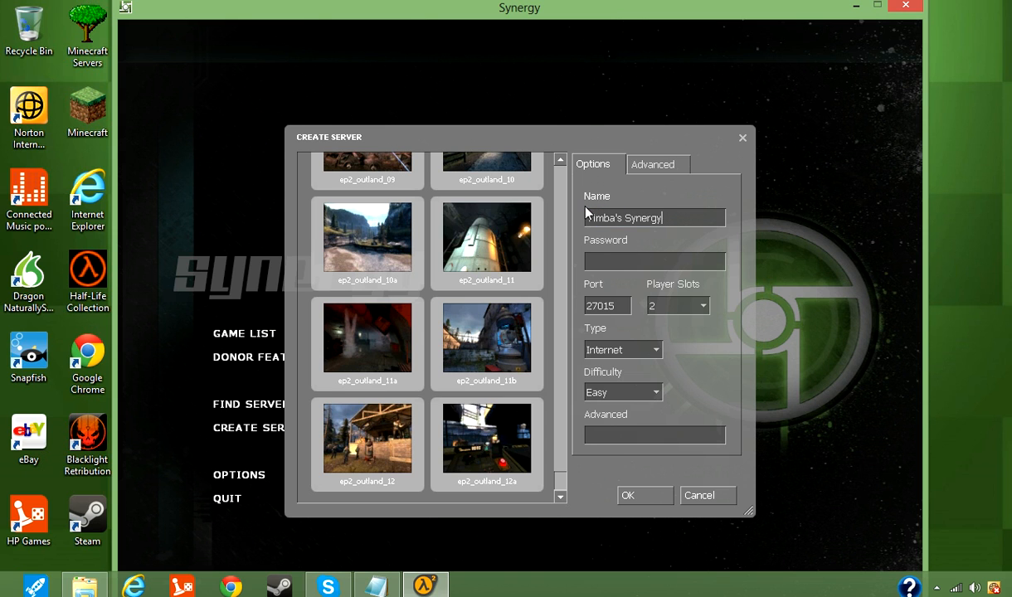
pyautogui.moveTo(506, 272)
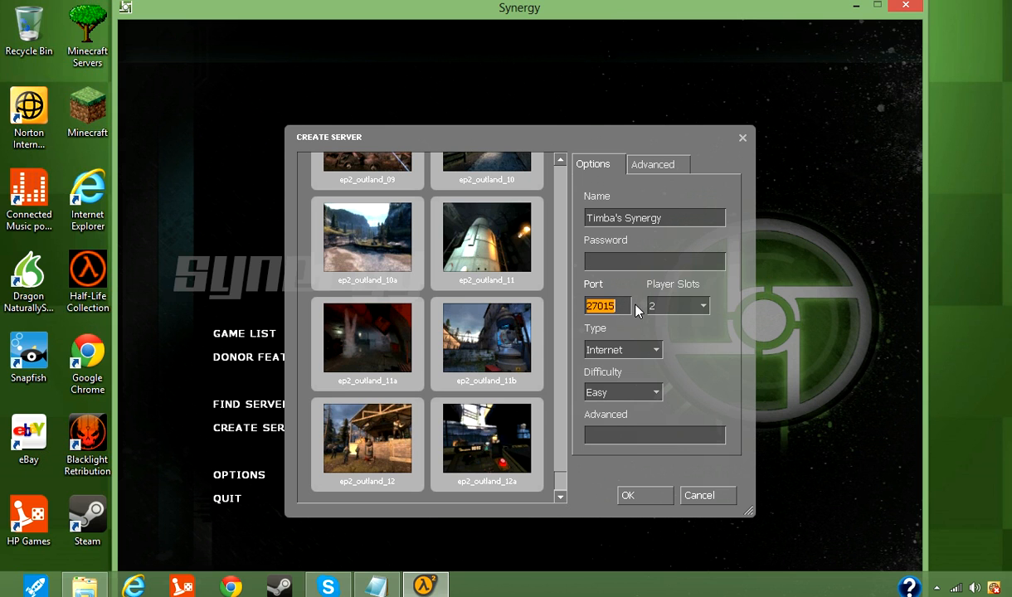
pyautogui.moveTo(660, 339)
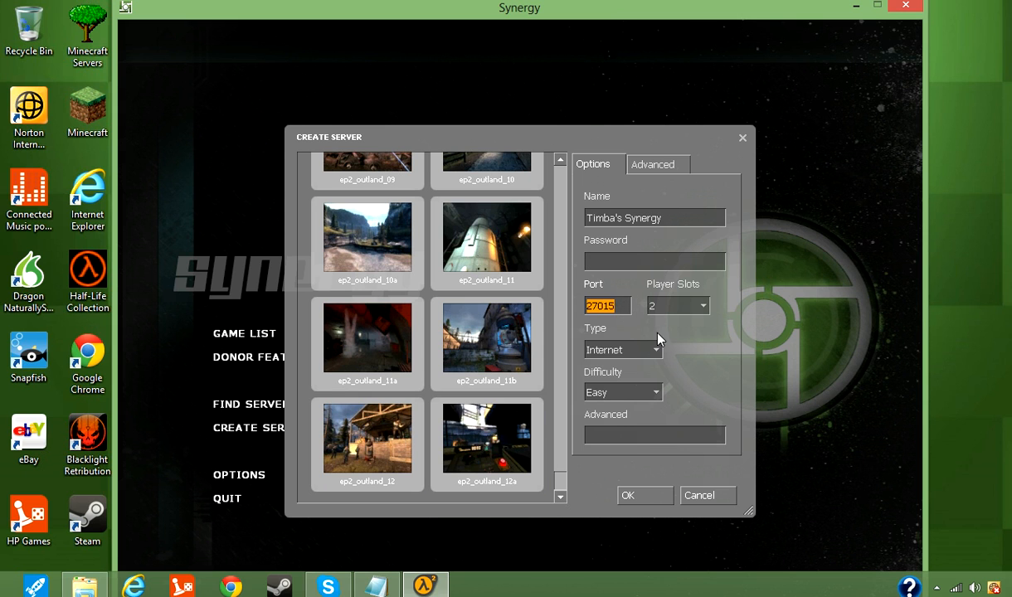
pyautogui.click(702, 305)
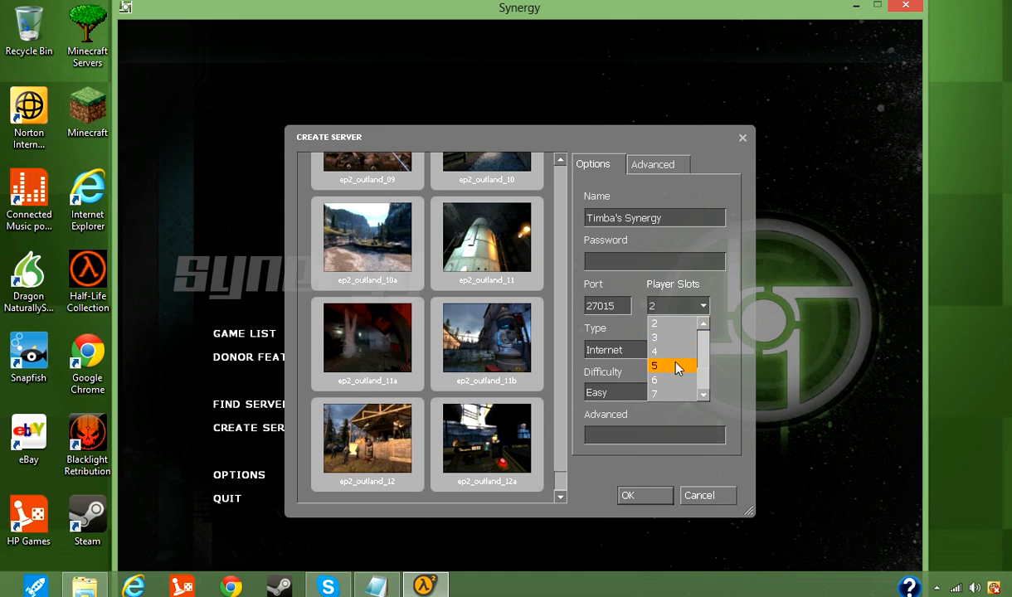
pyautogui.click(655, 348)
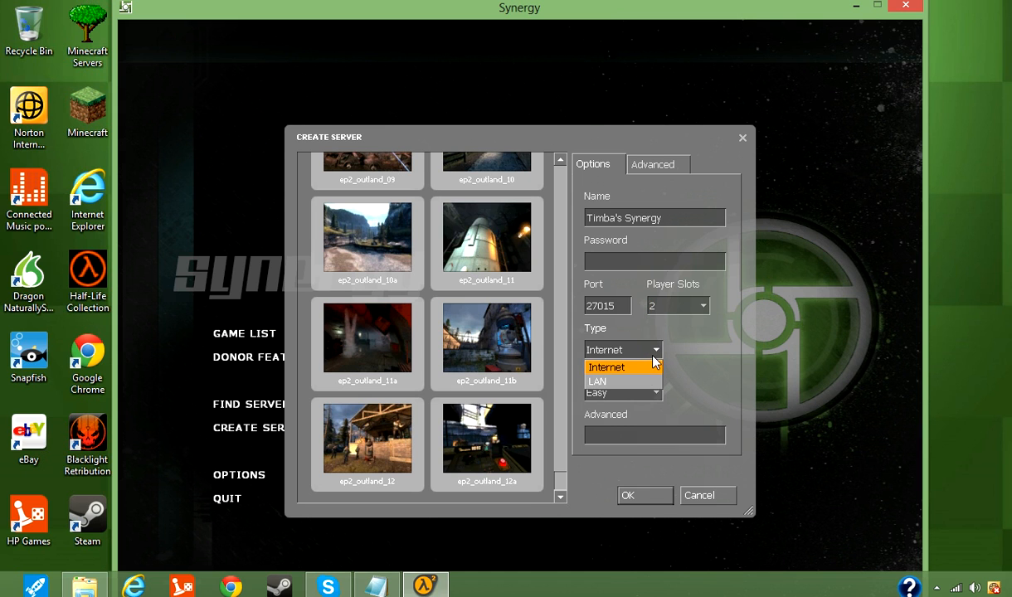
pyautogui.click(607, 366)
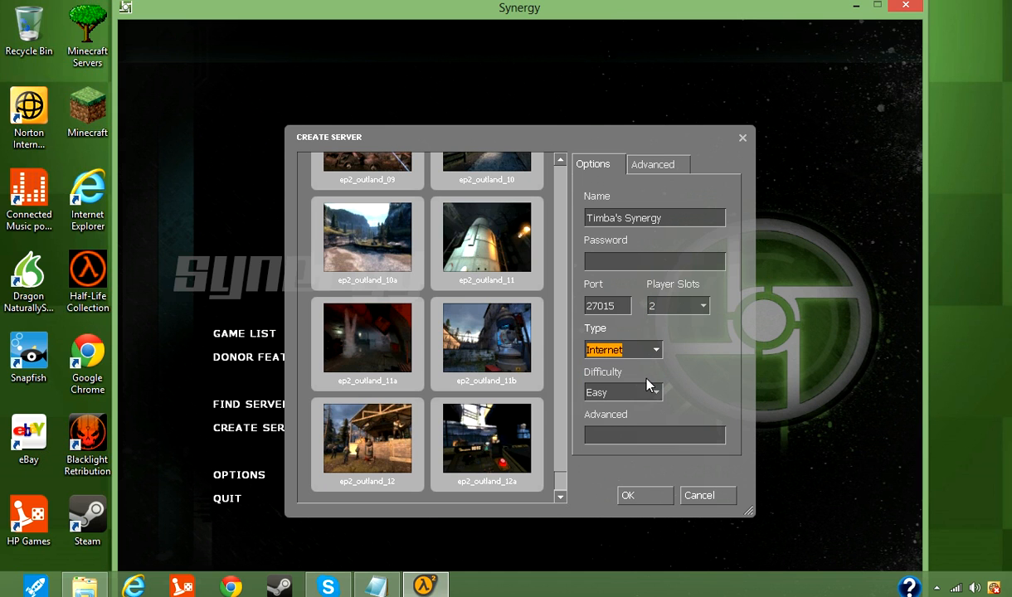
pyautogui.click(622, 392)
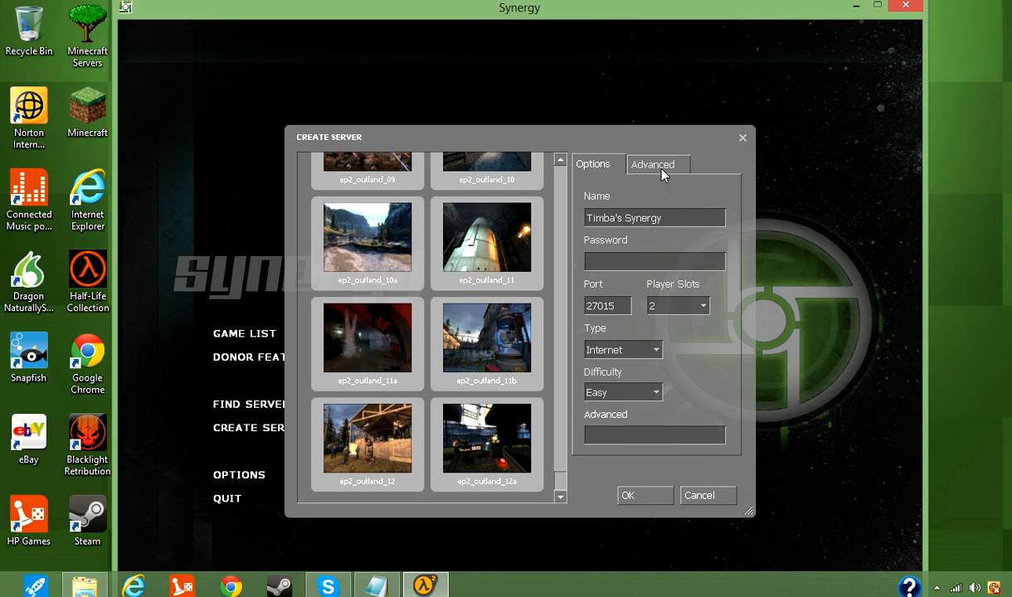
# Review the Advanced server options and start the server with these settings
pyautogui.click(652, 164)
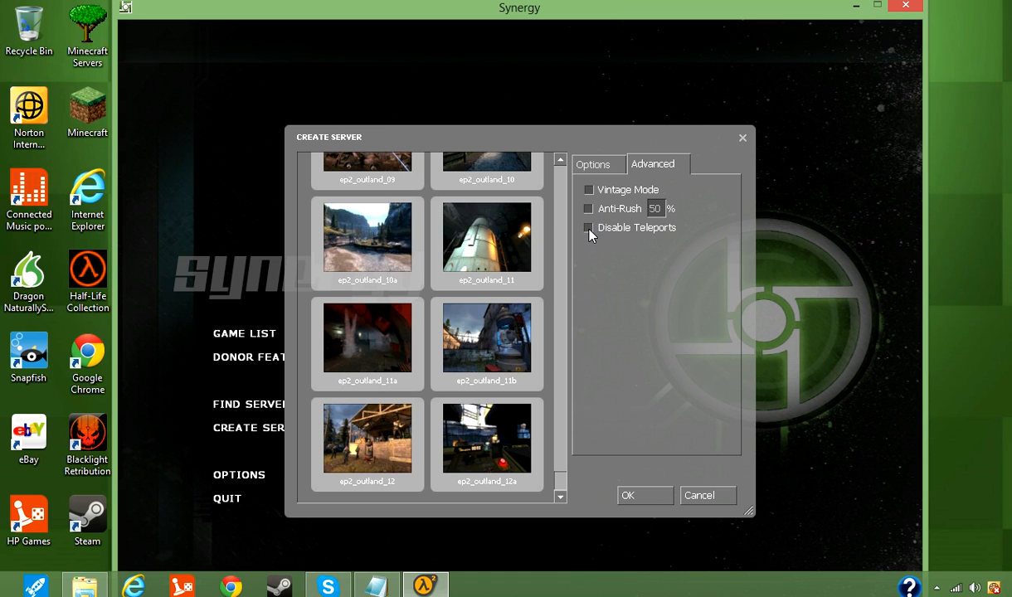
pyautogui.click(592, 164)
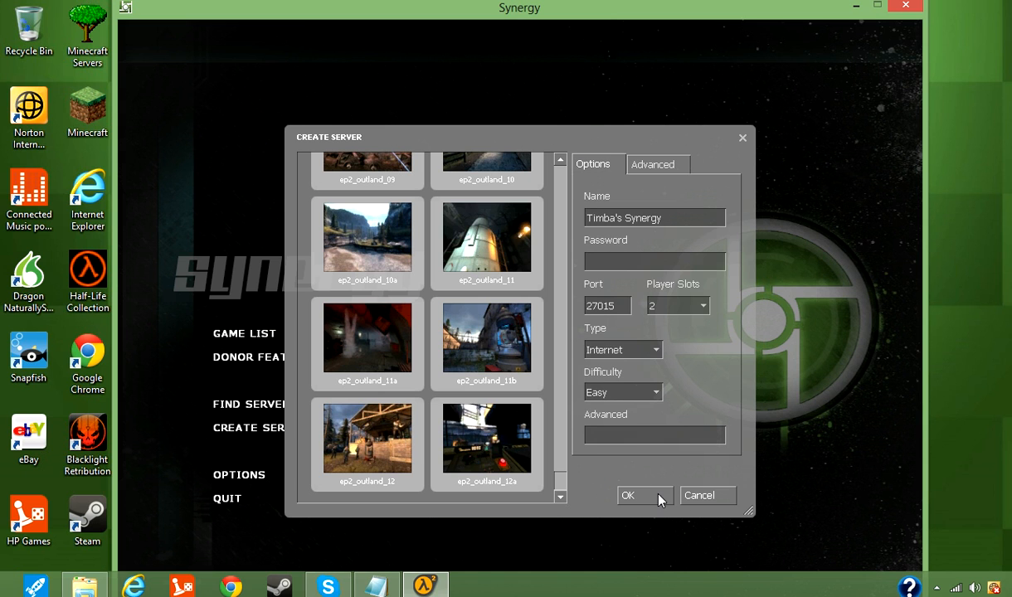
pyautogui.click(627, 494)
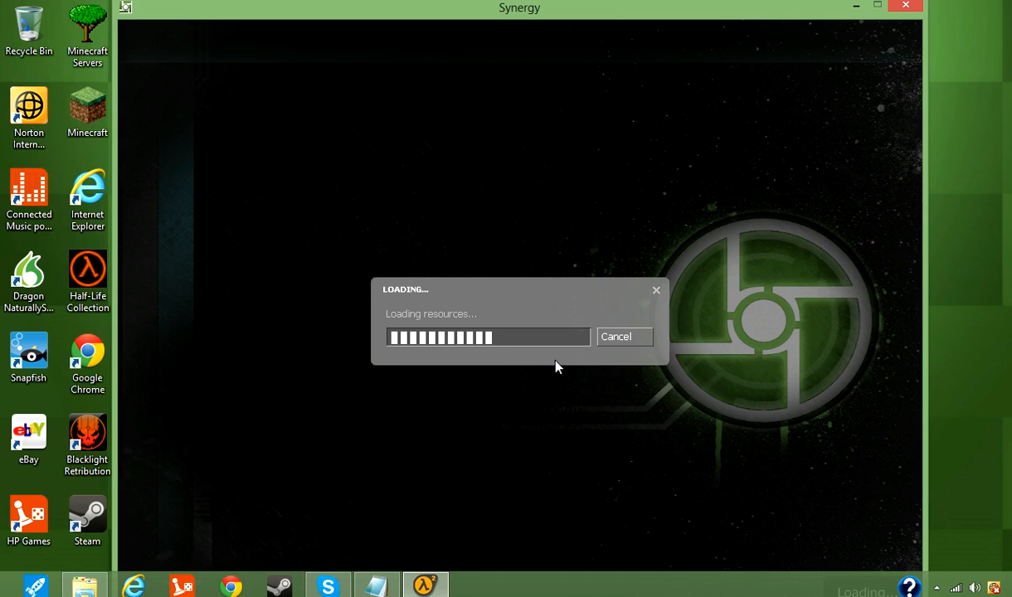
pyautogui.moveTo(531, 378)
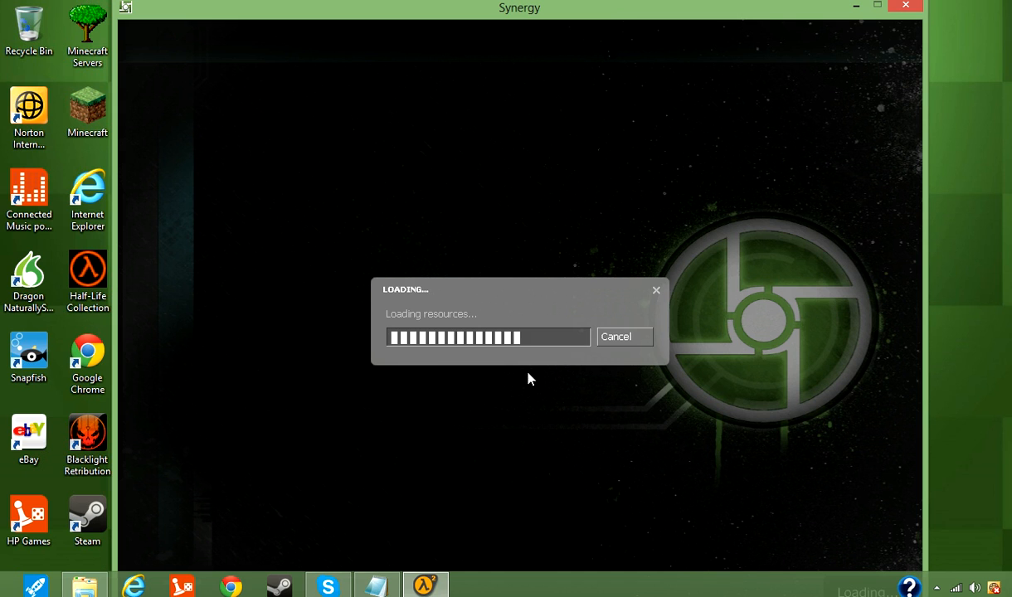
# Bring up Internet Explorer from the taskbar while the server loads
pyautogui.click(133, 586)
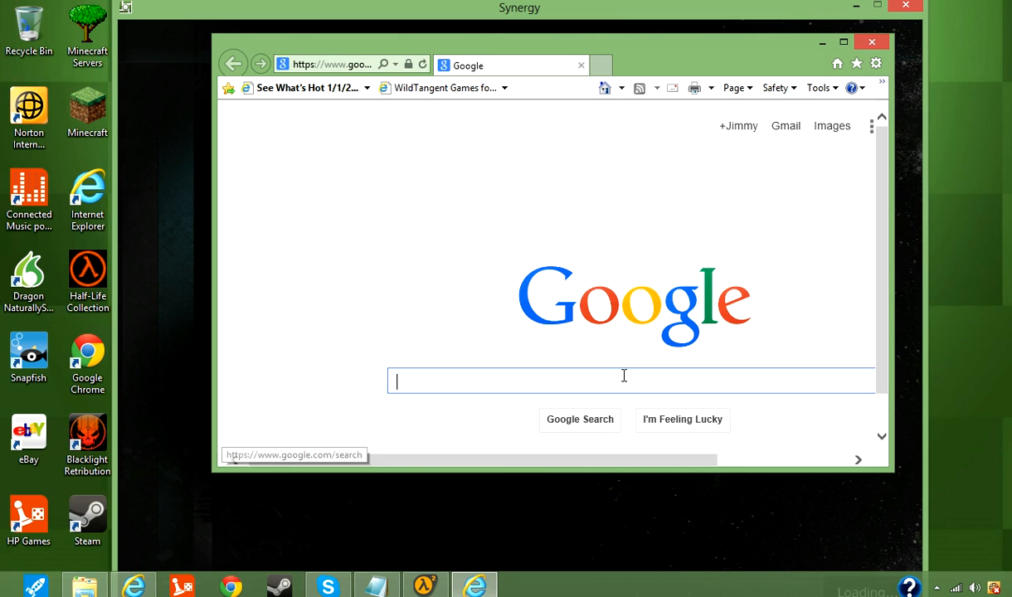
# Search 'ipchi' in the address bar to reach the IP Chicken public-IP page
pyautogui.write('ipchi')
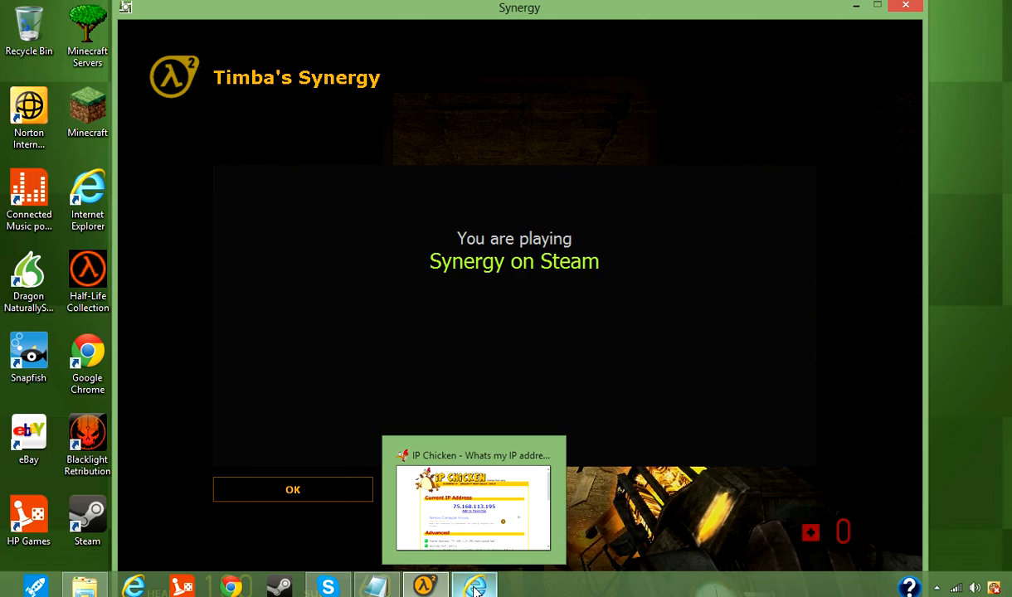
# Dismiss the server welcome screen to enter the game and bring up the in-game menu
pyautogui.click(292, 489)
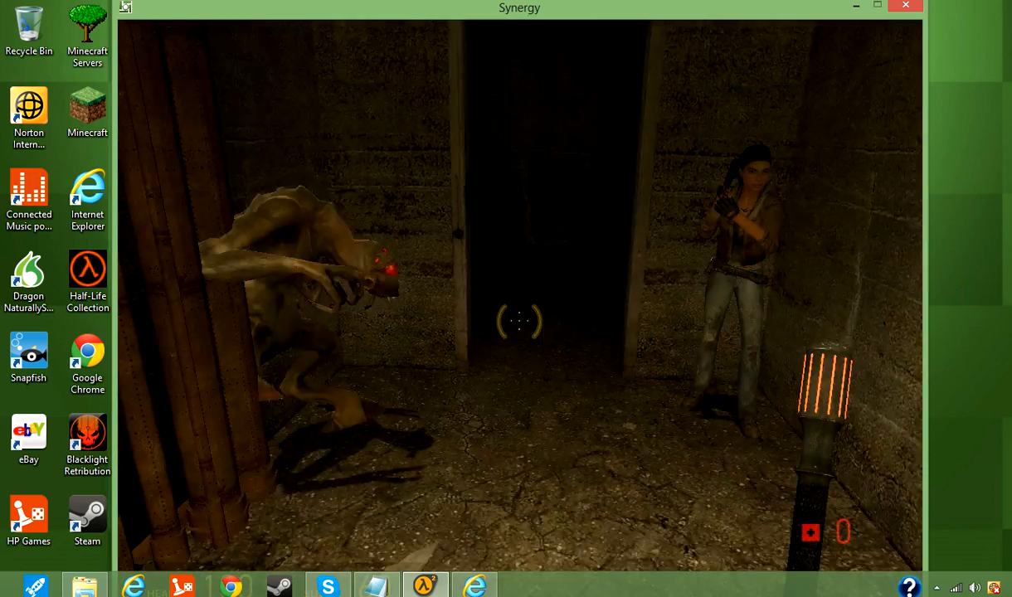
pyautogui.press('Escape')
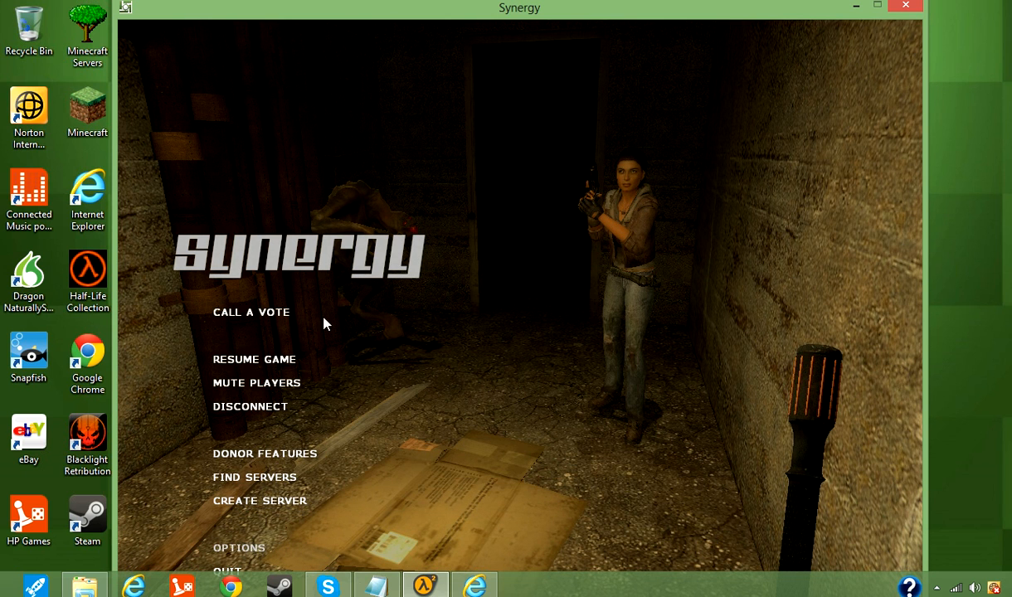
# Enable the developer console in the advanced keyboard options and confirm
pyautogui.click(239, 547)
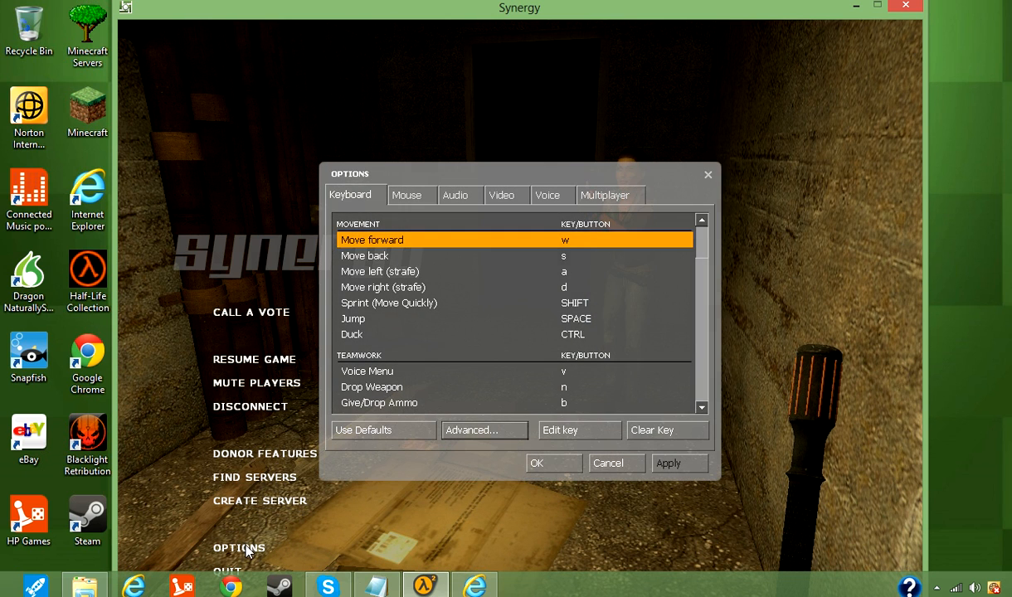
pyautogui.moveTo(514, 437)
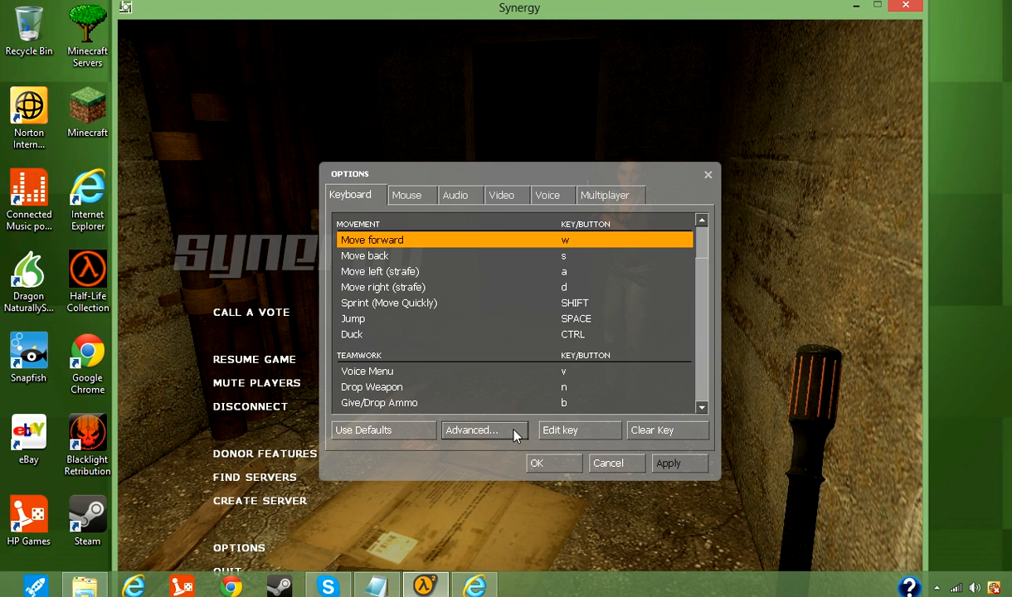
pyautogui.click(485, 429)
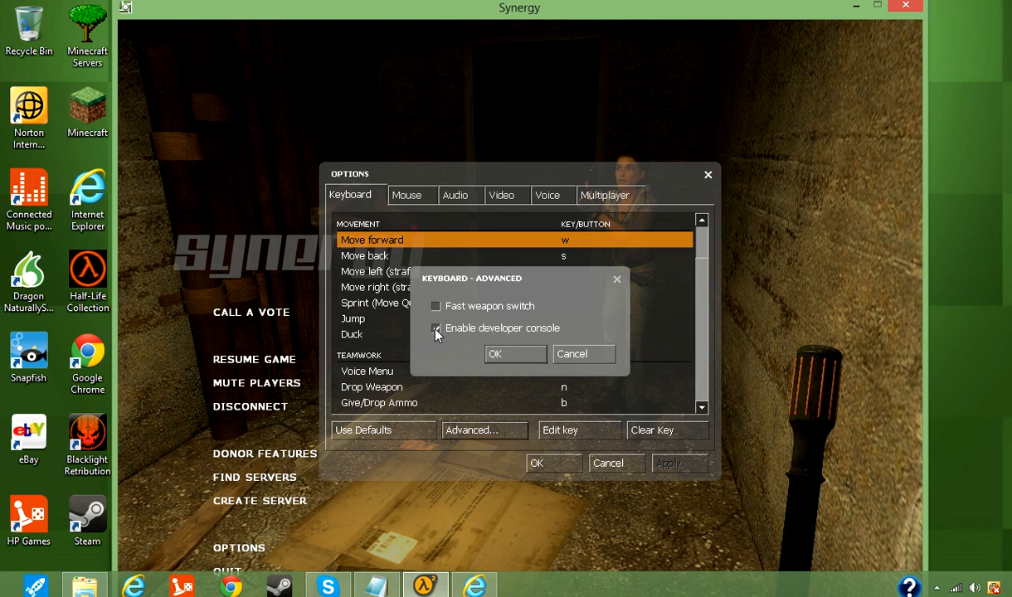
pyautogui.click(435, 329)
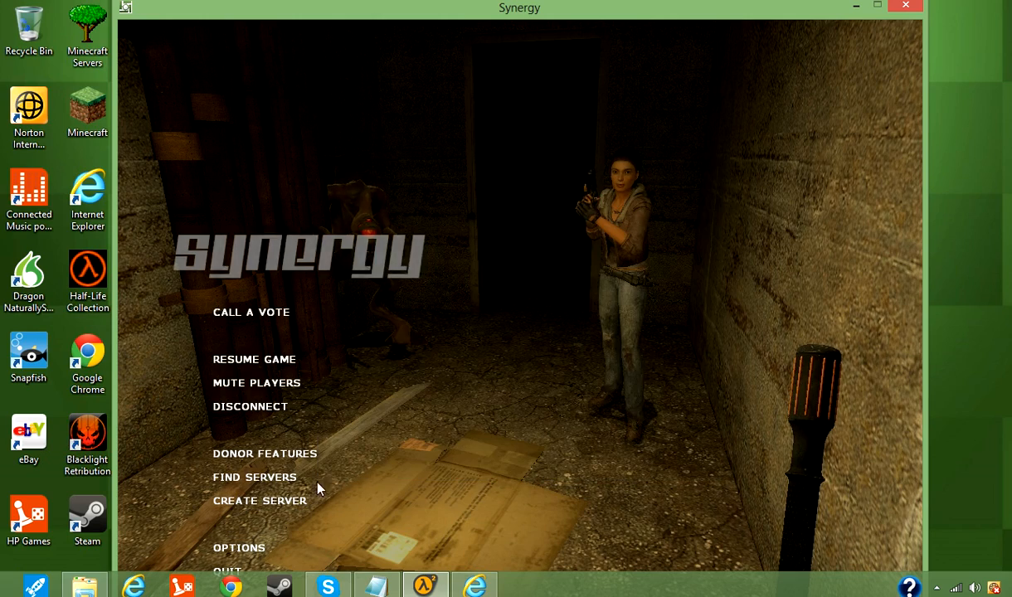
pyautogui.click(254, 358)
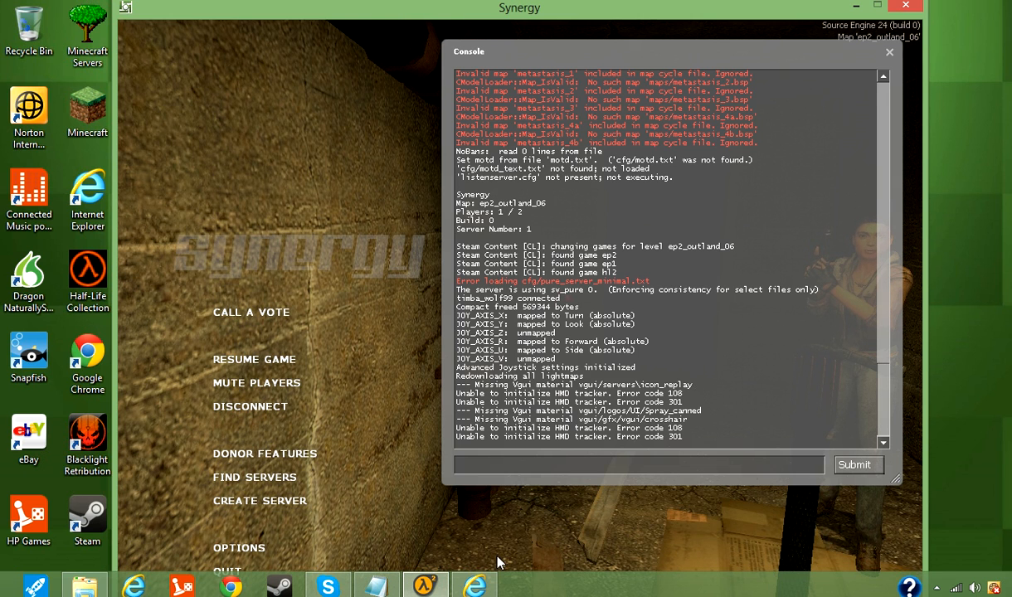
# Enter 'connect' in the developer console, ready for the public IP from IP Chicken
pyautogui.write('connect')
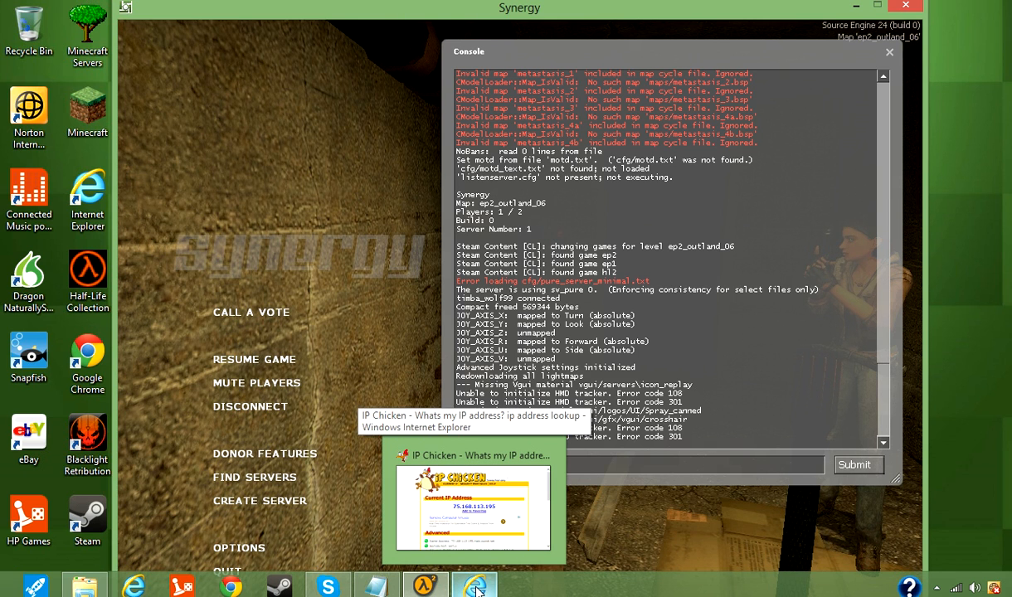
pyautogui.moveTo(395, 418)
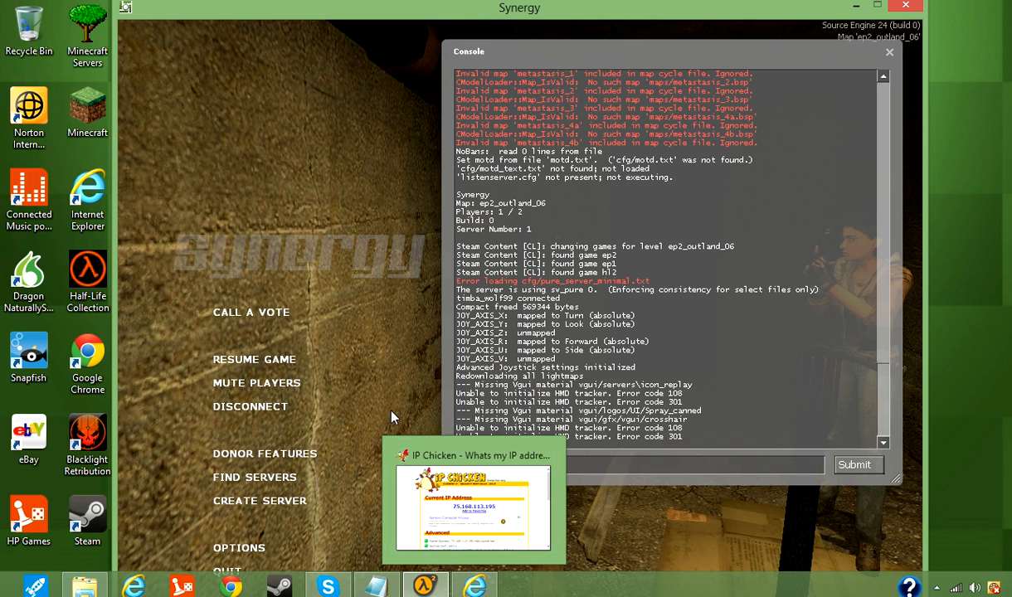